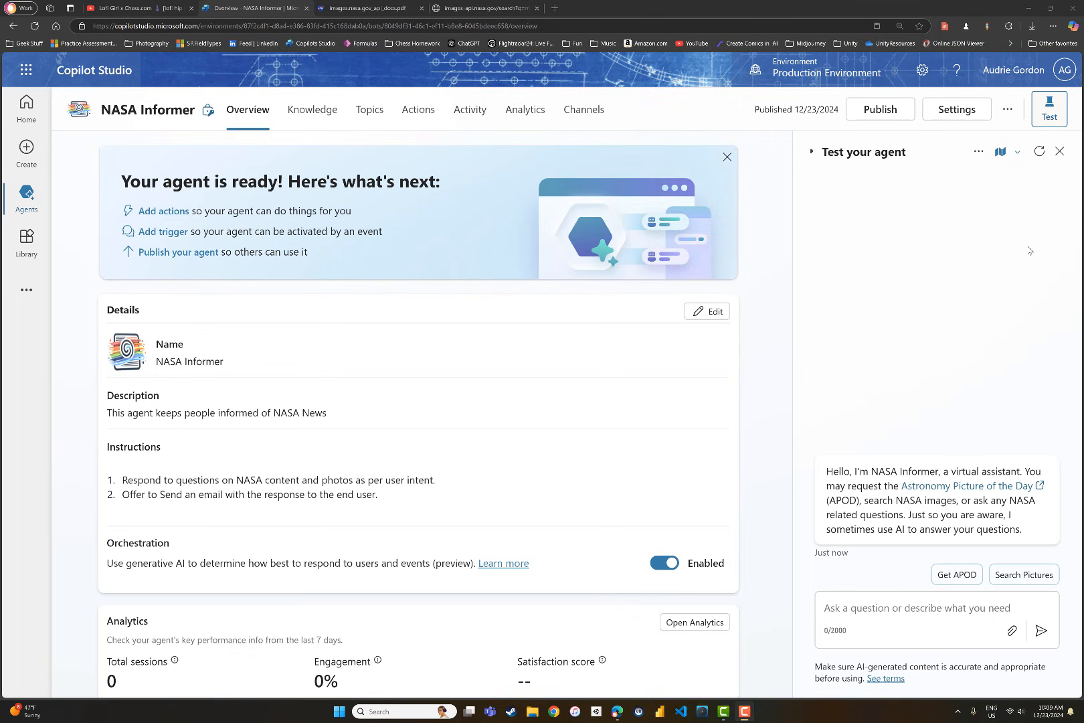
{"action": "mouse_move", "coordinate": [997, 277]}
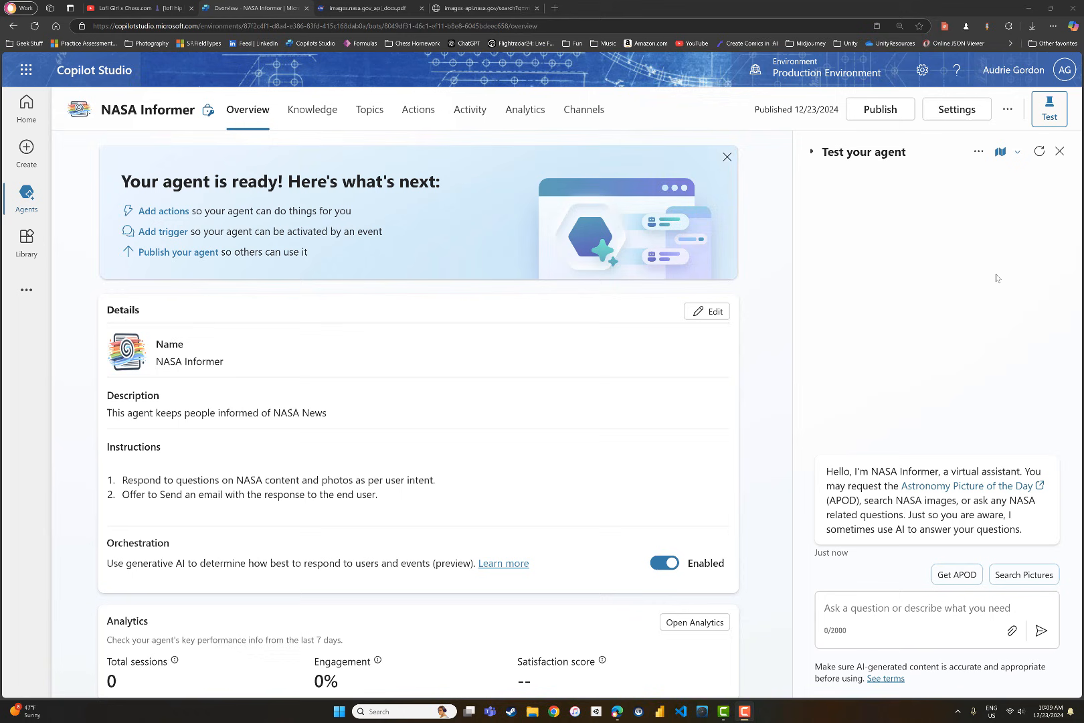
{"action": "mouse_move", "coordinate": [996, 290]}
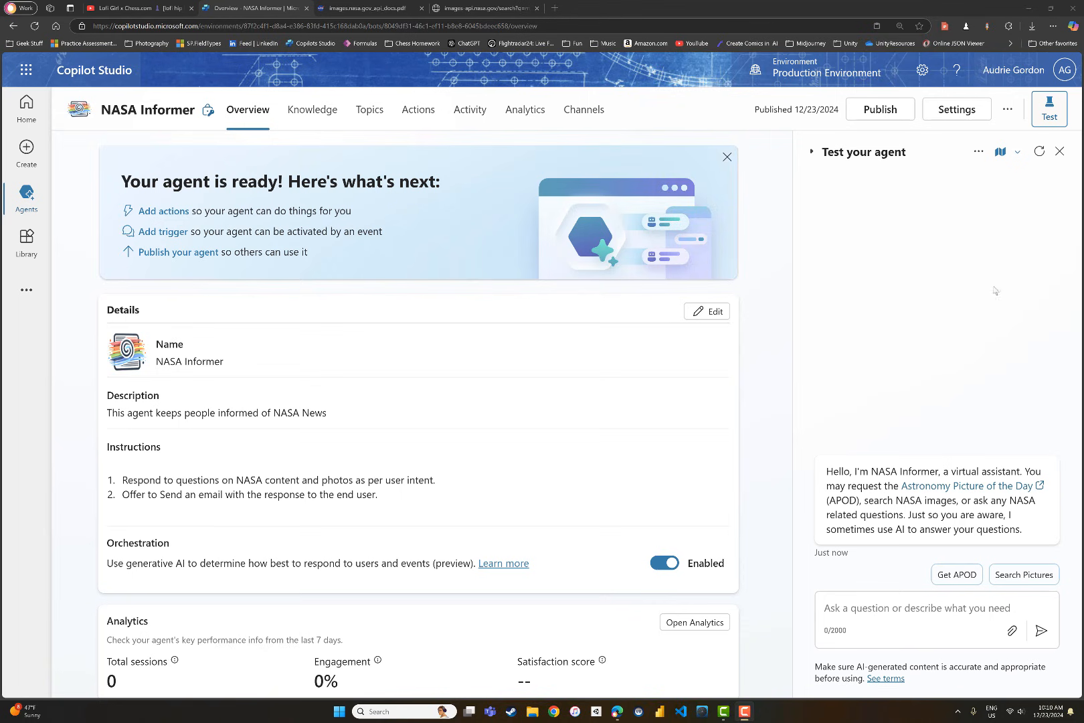
{"action": "mouse_move", "coordinate": [989, 318]}
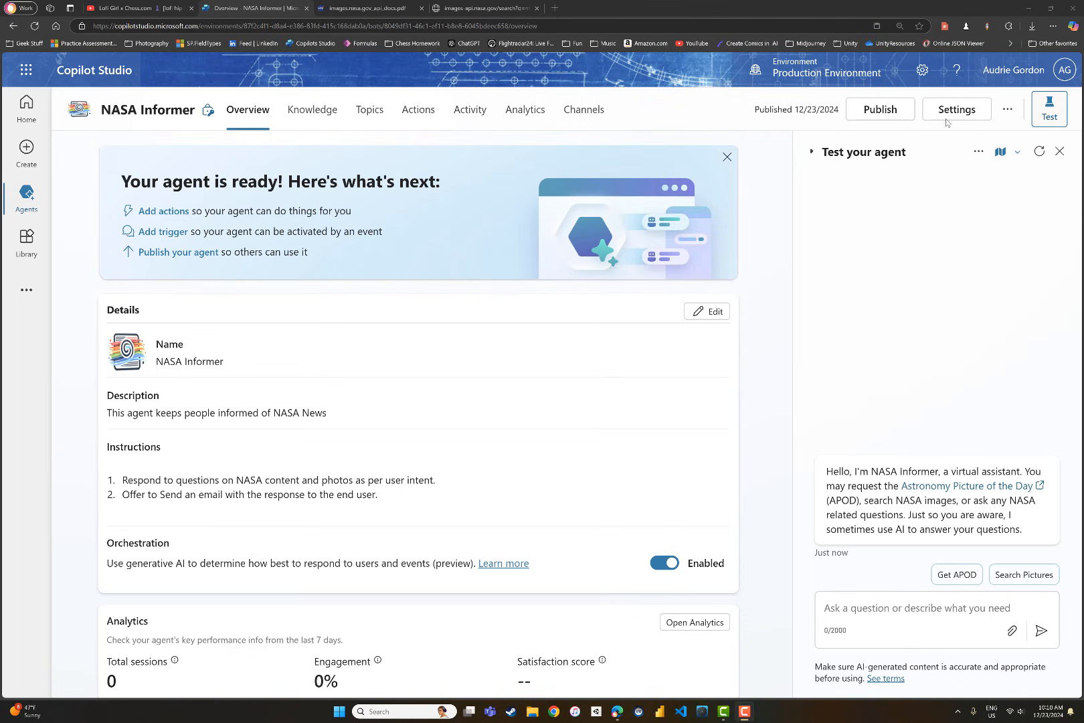
Review the agent's generative AI conversation settings, then return to the overview.
{"action": "left_click", "coordinate": [956, 108]}
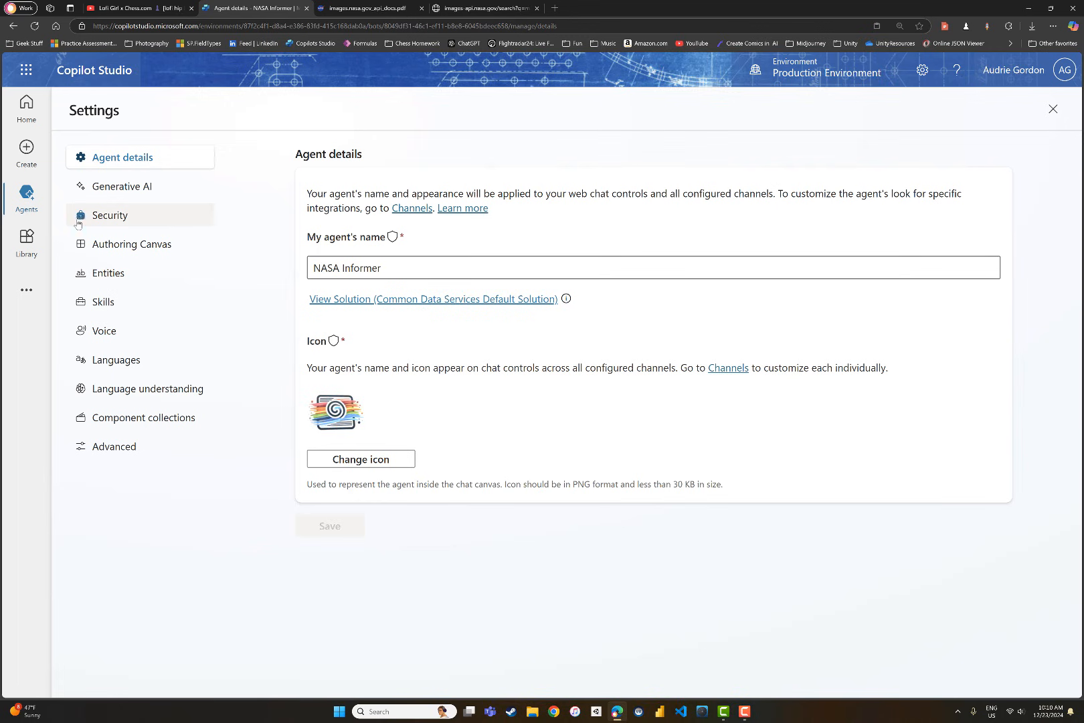
{"action": "left_click", "coordinate": [124, 186]}
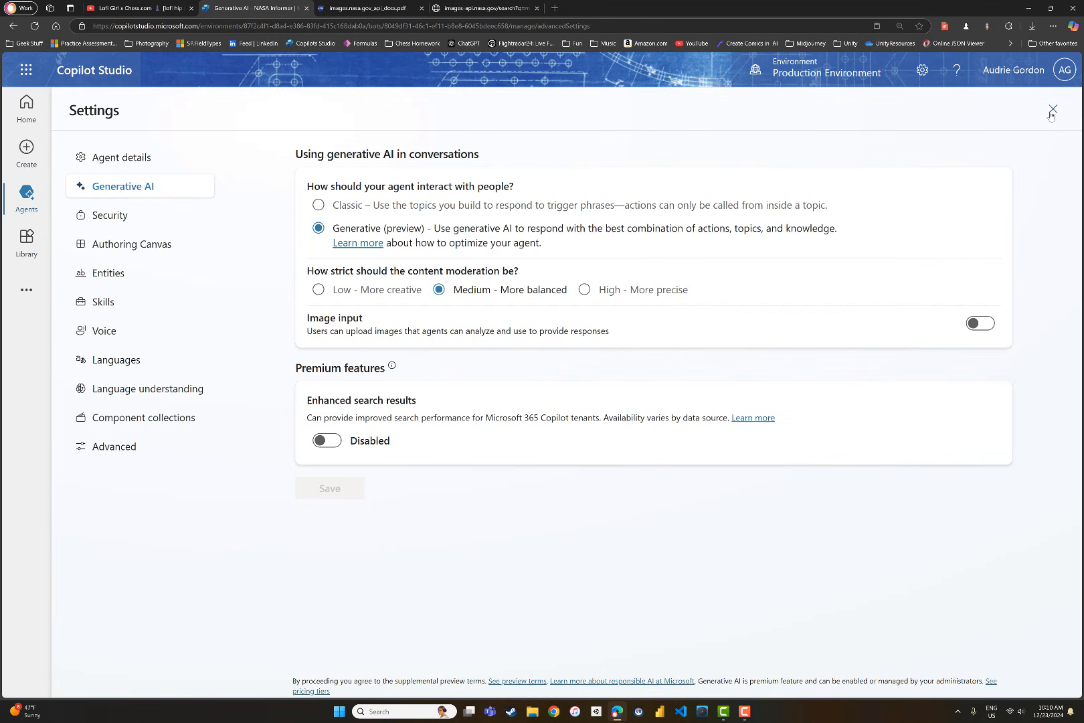
{"action": "left_click", "coordinate": [1052, 109]}
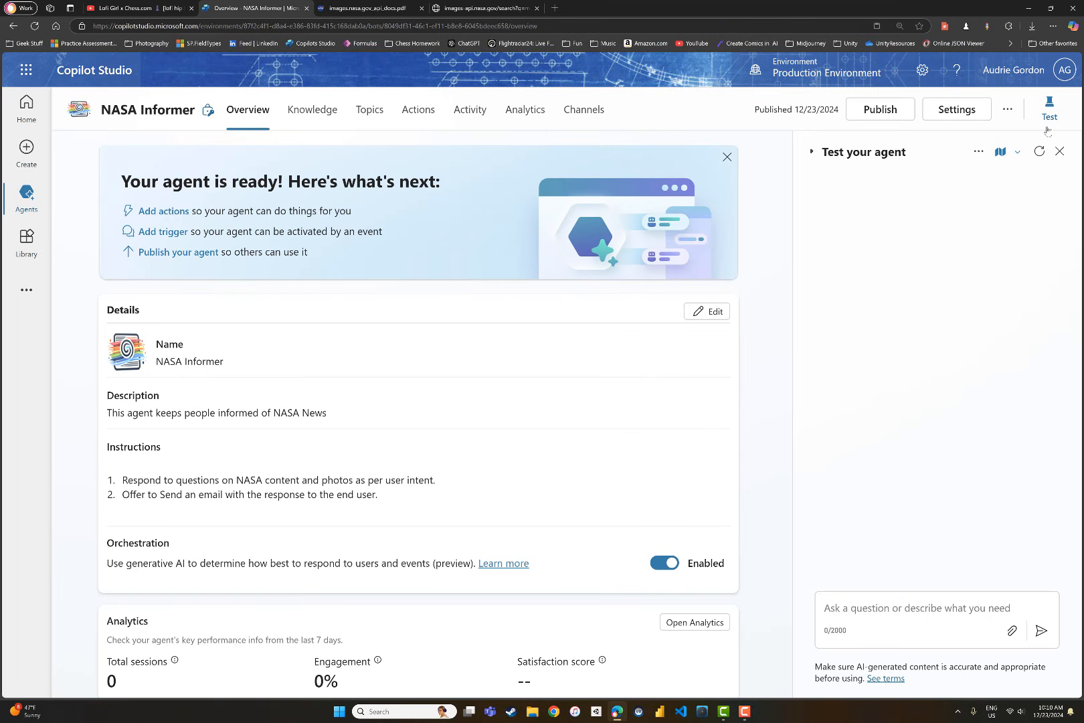
Restart the NASA Informer test conversation so its greeting and suggestions reappear.
{"action": "left_click", "coordinate": [1050, 108]}
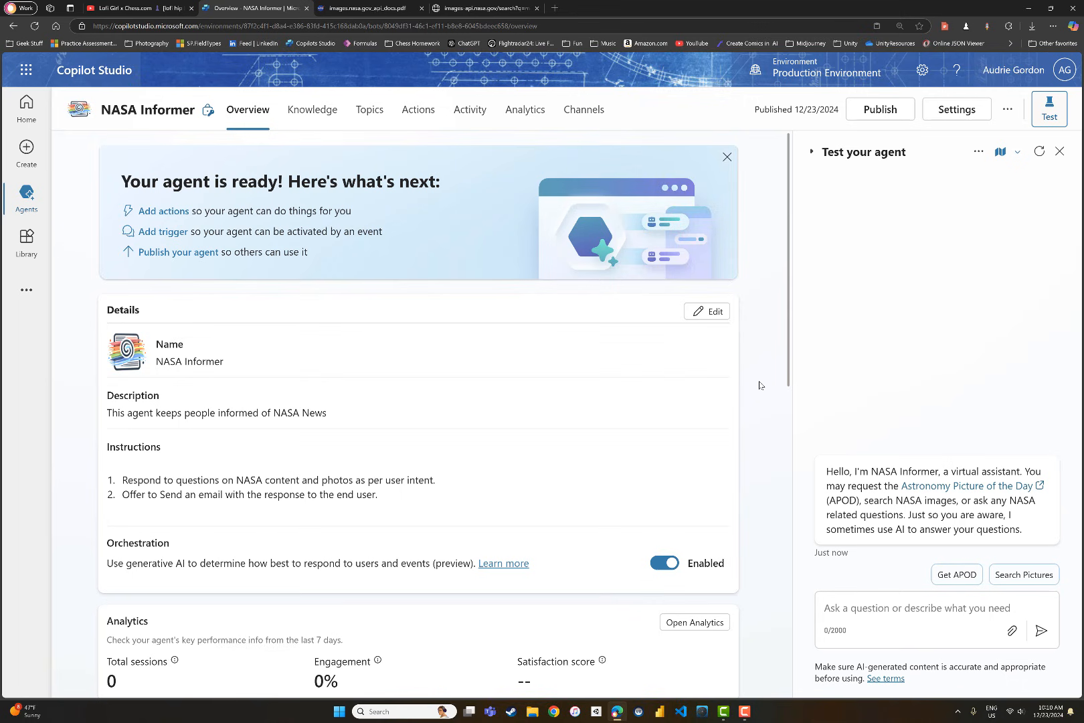
{"action": "mouse_move", "coordinate": [203, 277]}
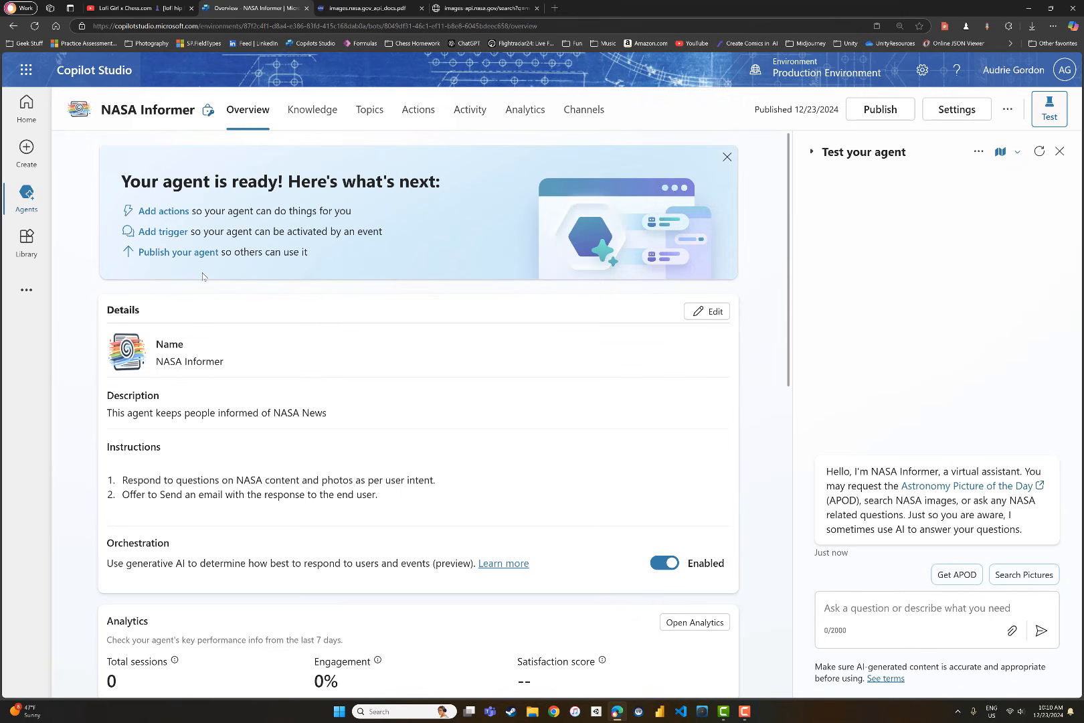
{"action": "mouse_move", "coordinate": [540, 474]}
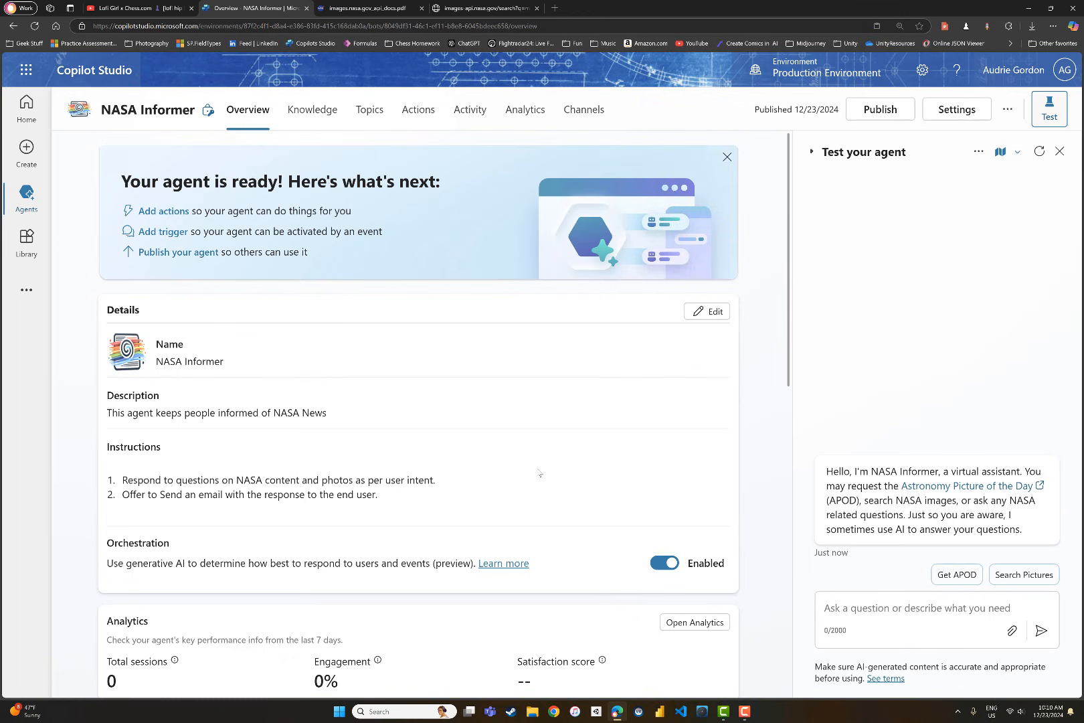
{"action": "scroll", "scroll_direction": "down", "scroll_amount": 3}
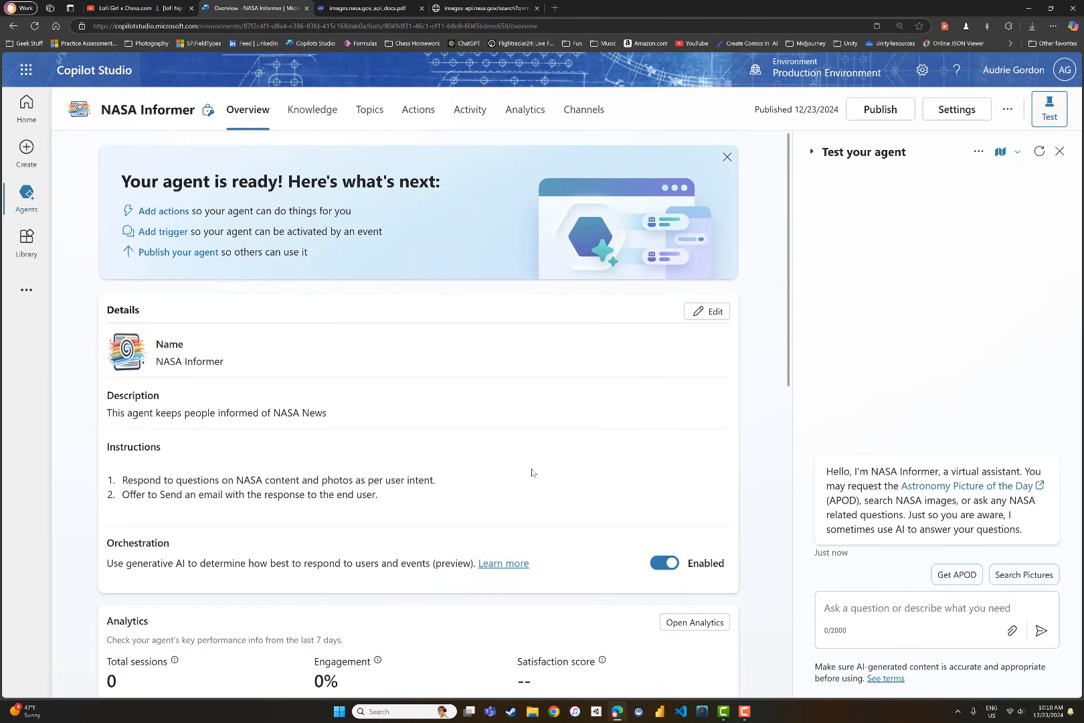
{"action": "mouse_move", "coordinate": [561, 469]}
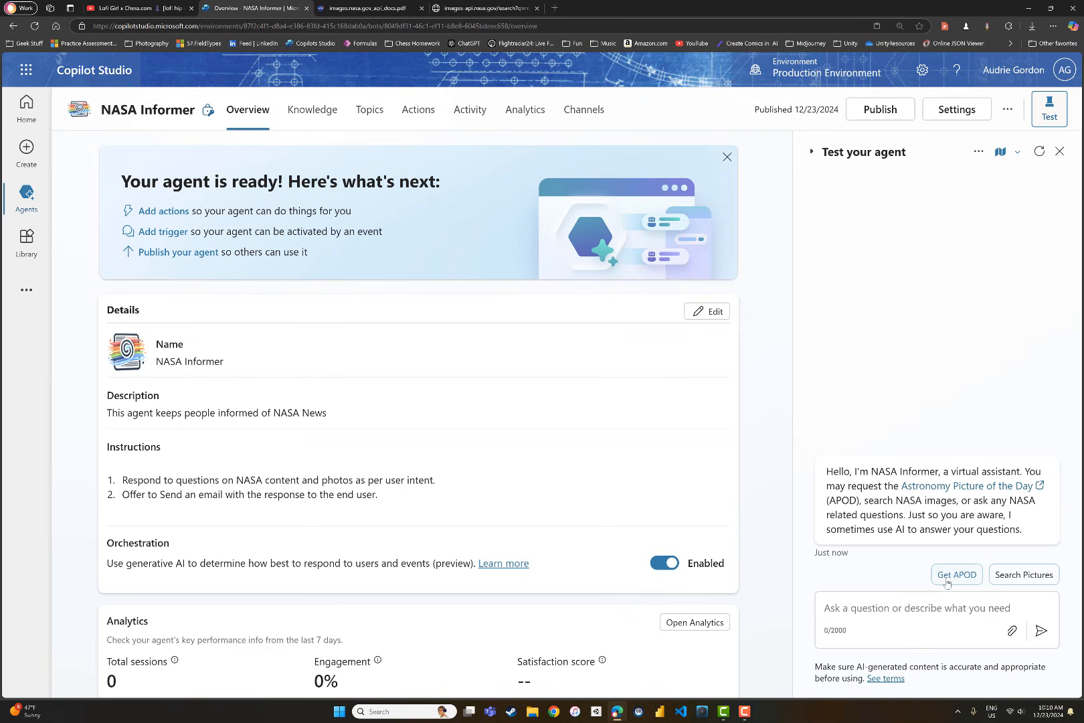
{"action": "mouse_move", "coordinate": [1025, 574]}
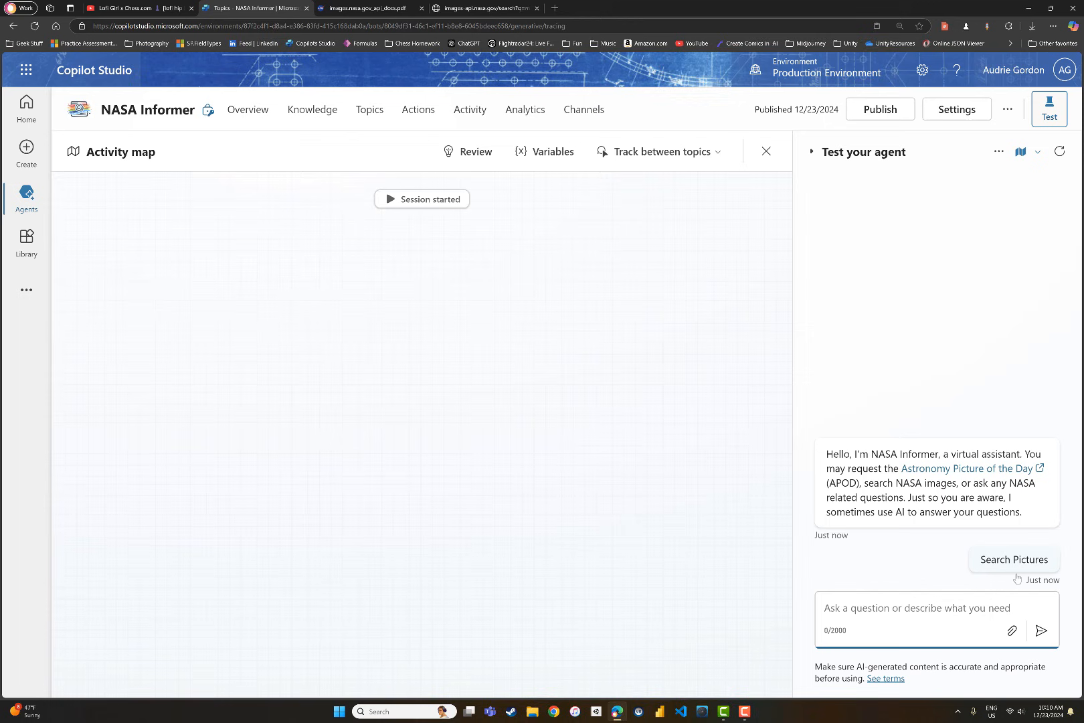
Choose the Search Pictures suggestion so the agent asks for a search keyword.
{"action": "left_click", "coordinate": [1013, 560]}
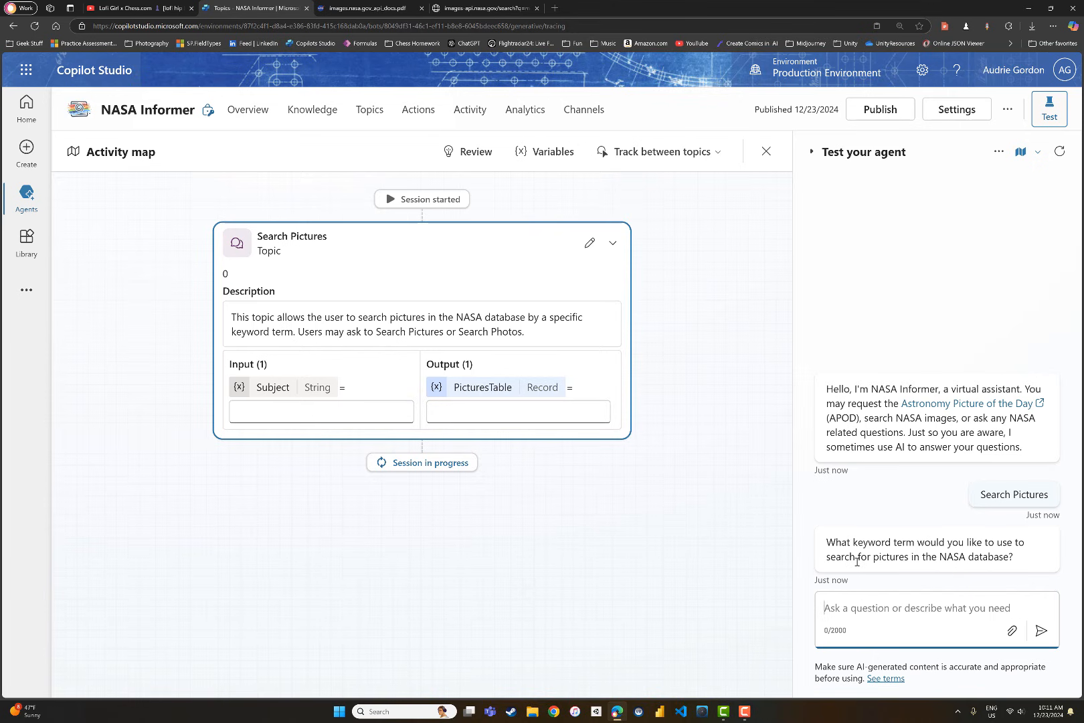
{"action": "mouse_move", "coordinate": [925, 559]}
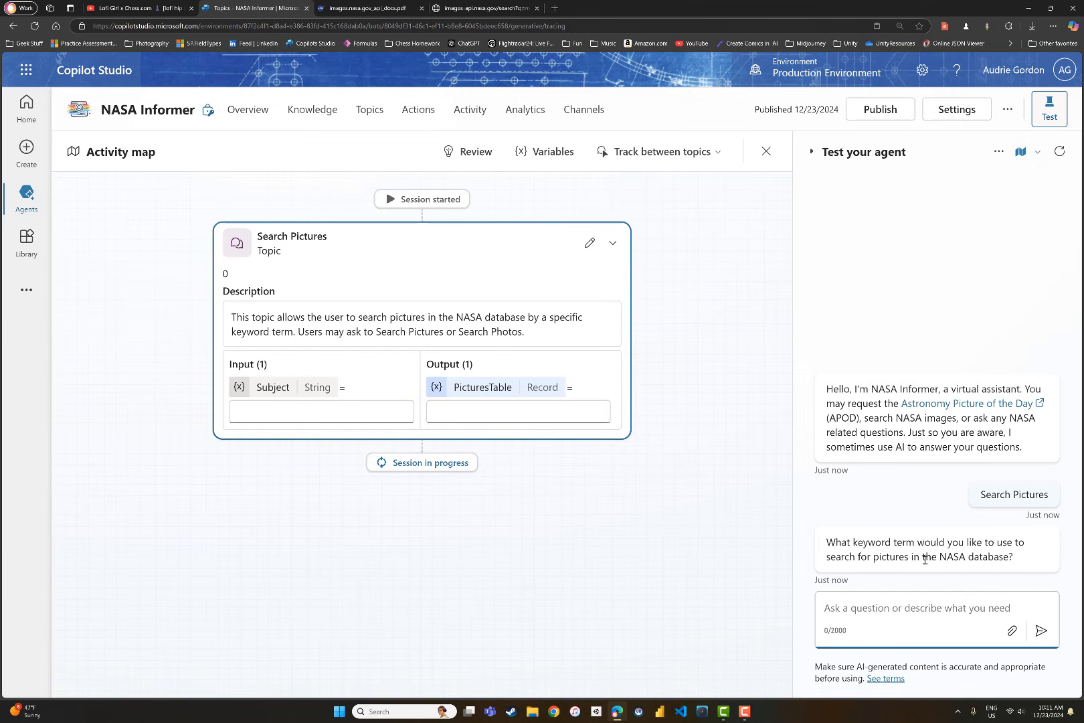
{"action": "mouse_move", "coordinate": [987, 562]}
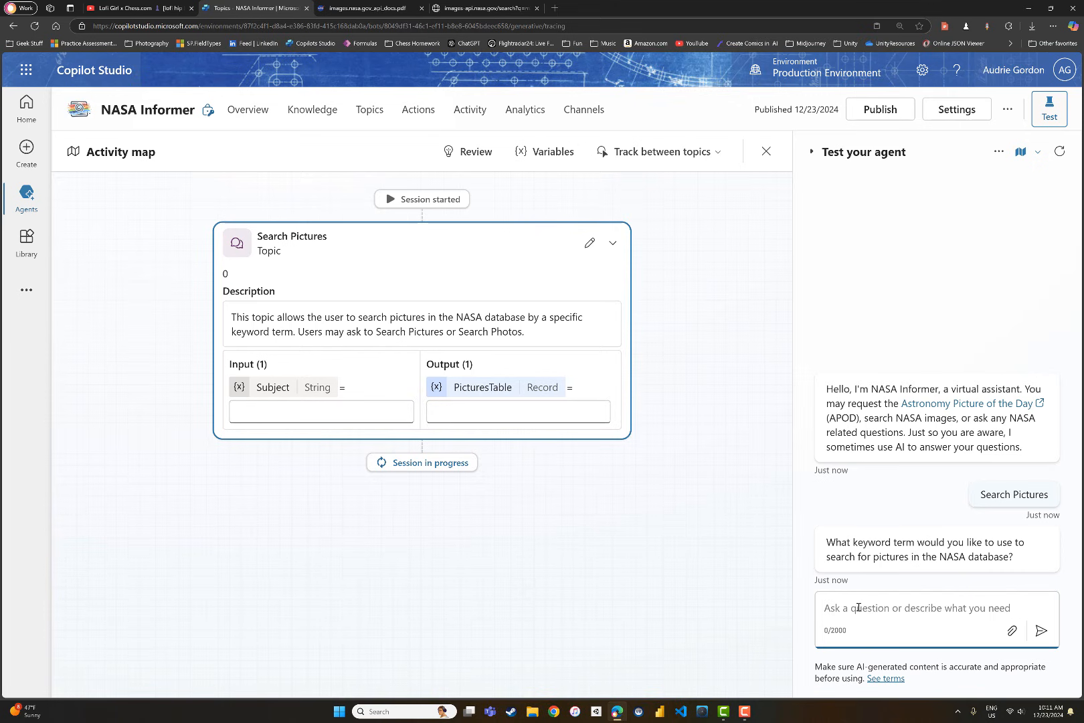
Send Moon as the picture-search keyword and review the returned results.
{"action": "type", "text": "Moon"}
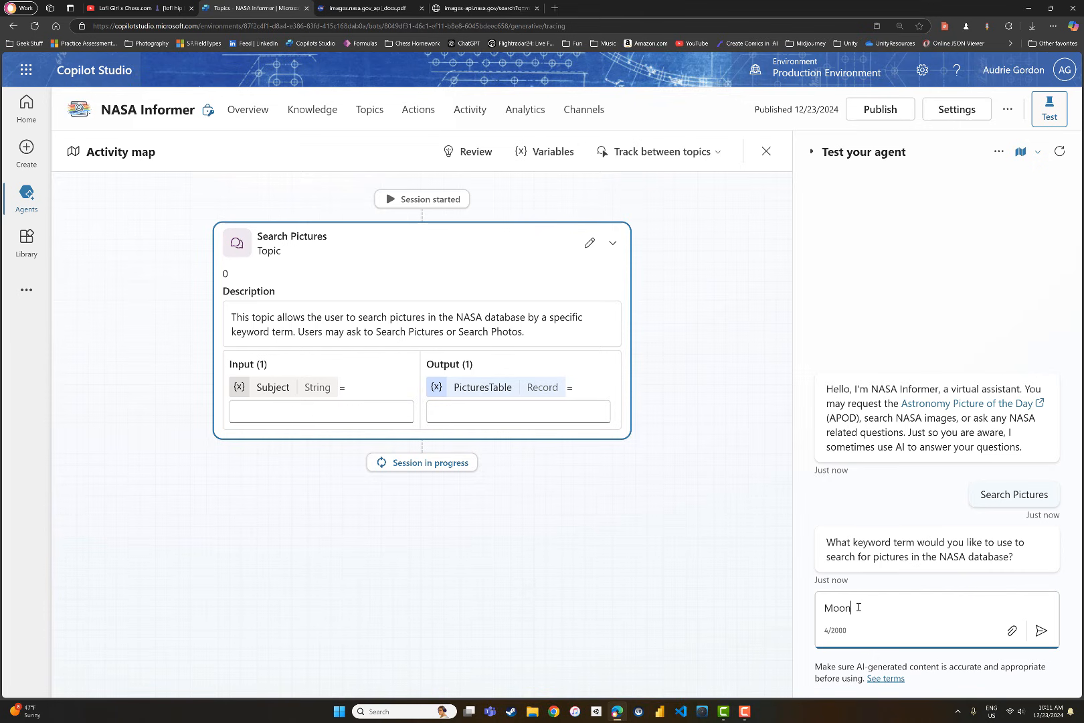
{"action": "left_click", "coordinate": [1041, 630]}
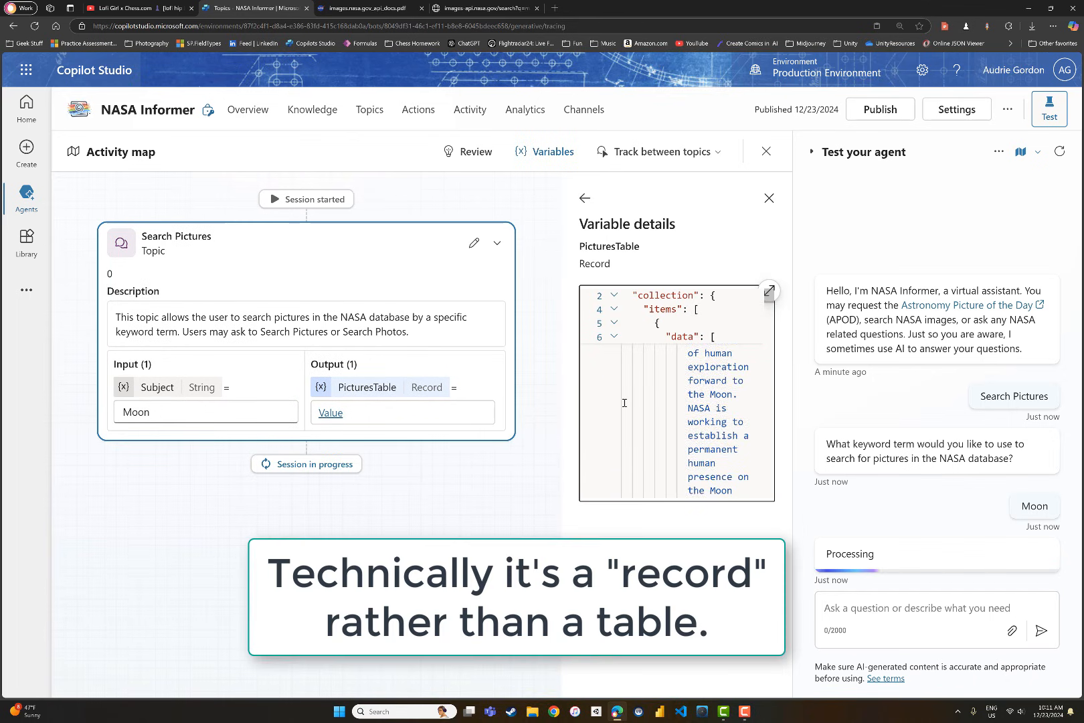
{"action": "scroll", "scroll_direction": "down", "scroll_amount": 3}
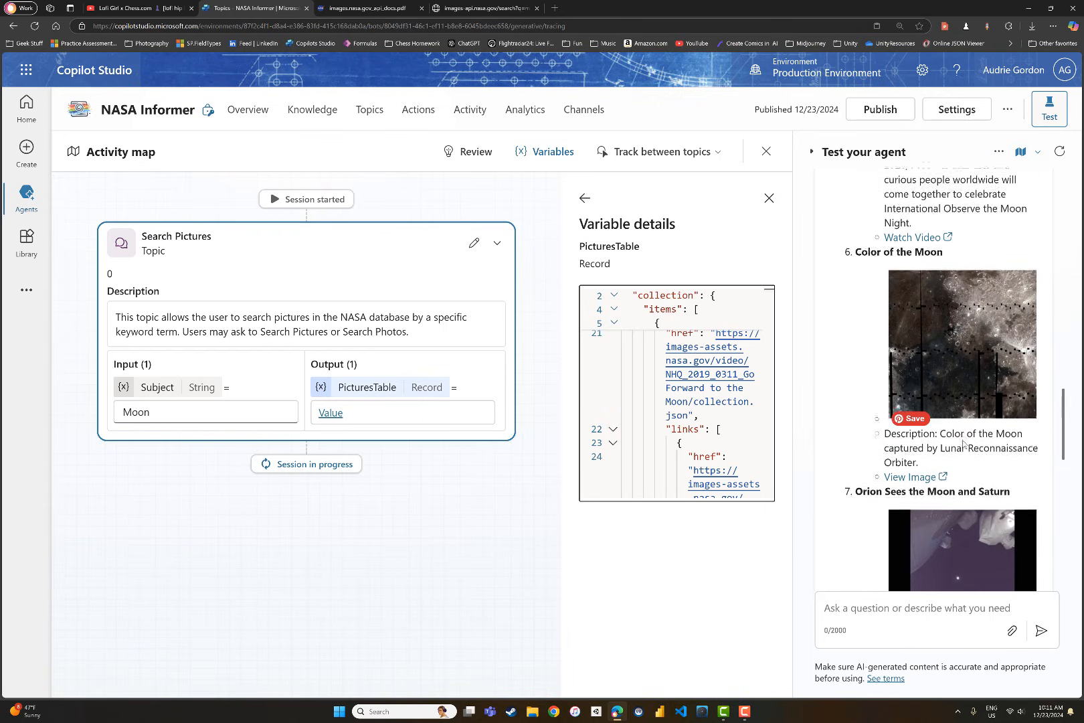
{"action": "scroll", "scroll_direction": "up", "scroll_amount": 3}
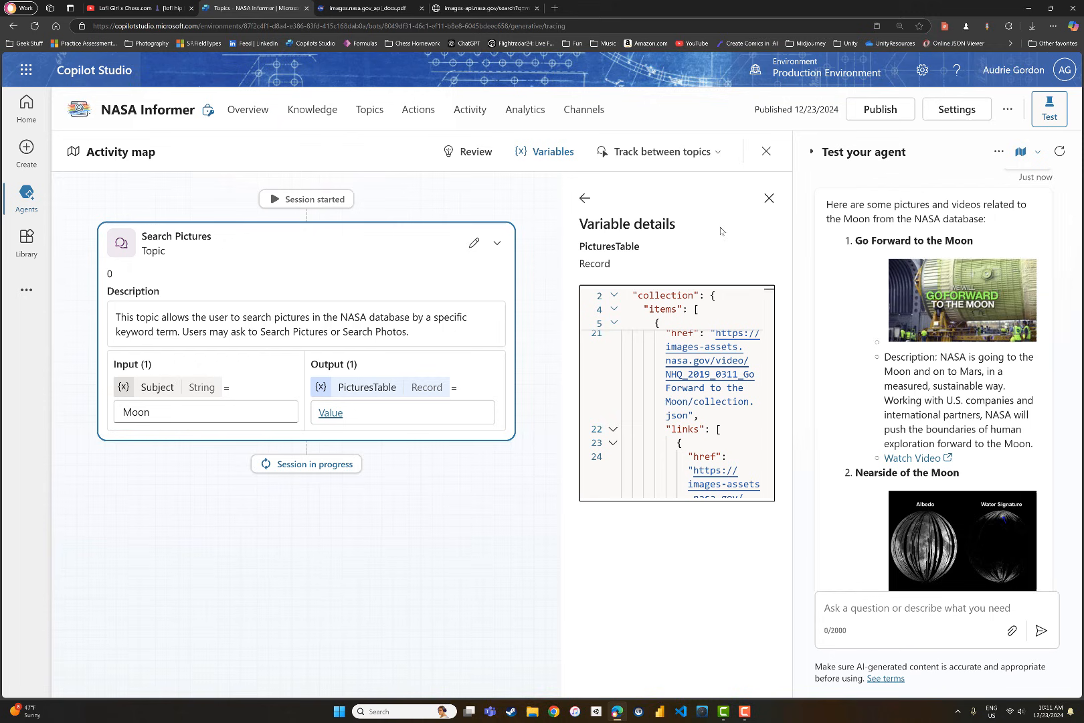
Close the PicturesTable variable details and scroll through the Moon pictures and videos list.
{"action": "left_click", "coordinate": [769, 198]}
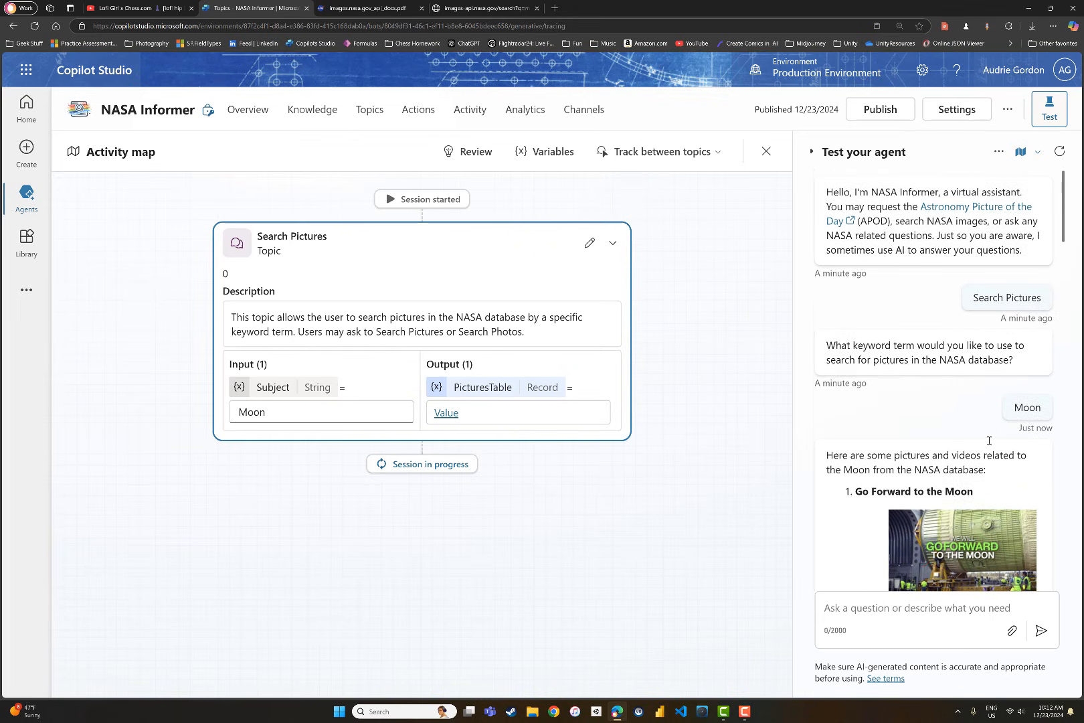
{"action": "scroll", "scroll_direction": "down", "scroll_amount": 3}
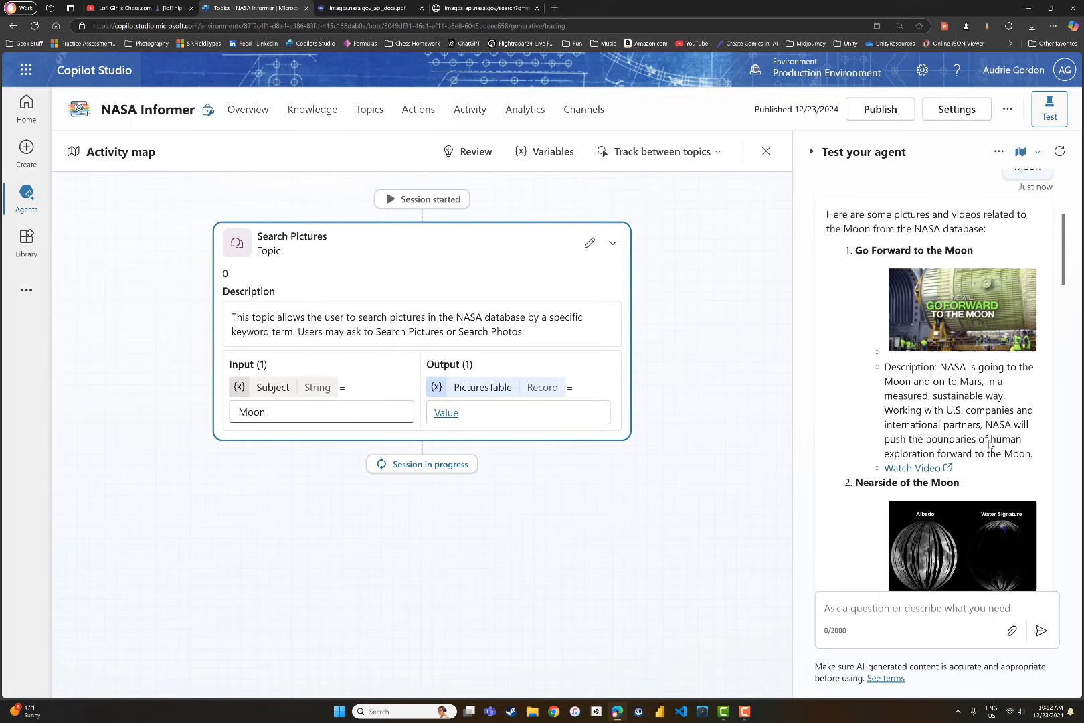
{"action": "scroll", "scroll_direction": "down", "scroll_amount": 3}
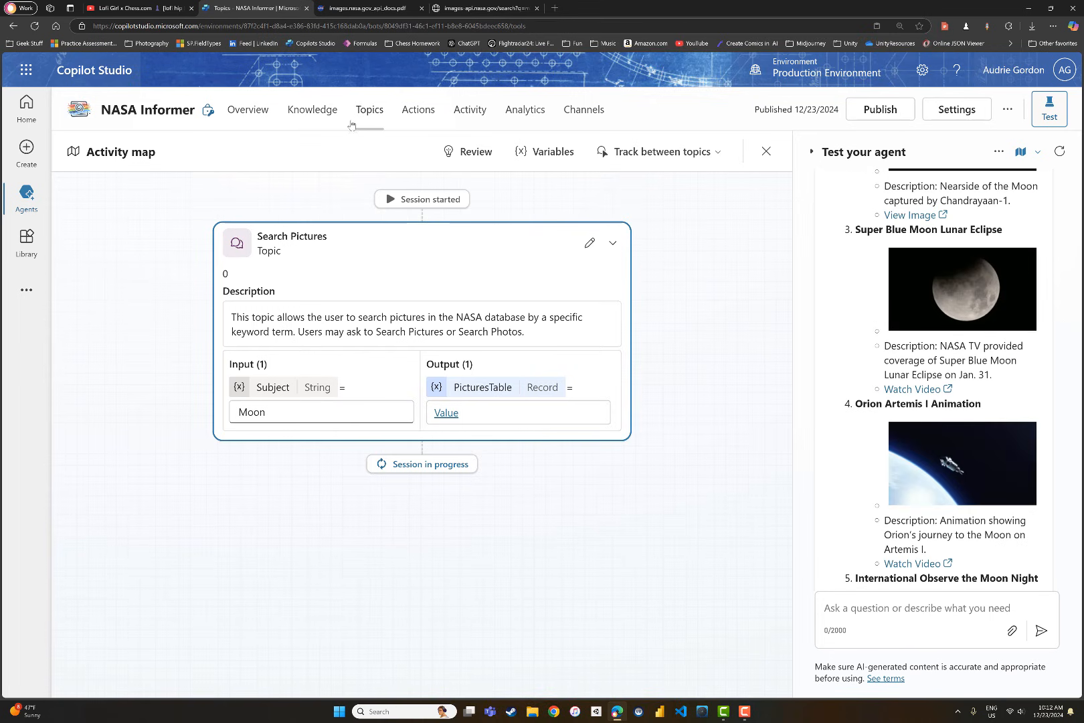
Open the Search Pictures topic from the Topics list onto the authoring canvas.
{"action": "left_click", "coordinate": [766, 151]}
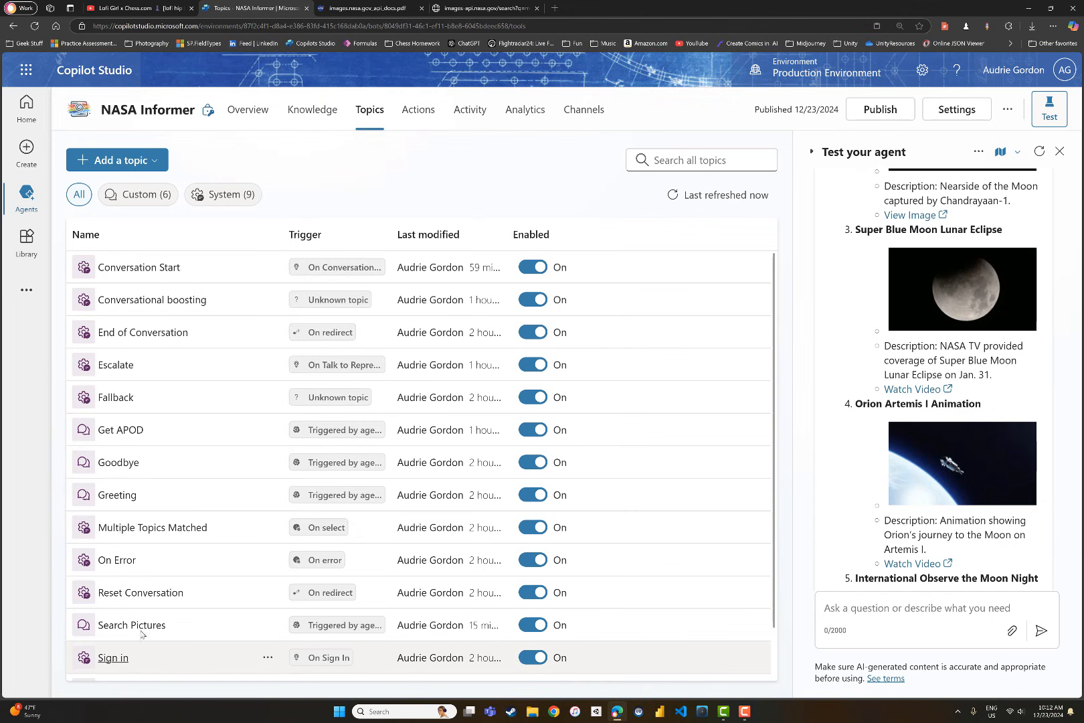
{"action": "left_click", "coordinate": [133, 626]}
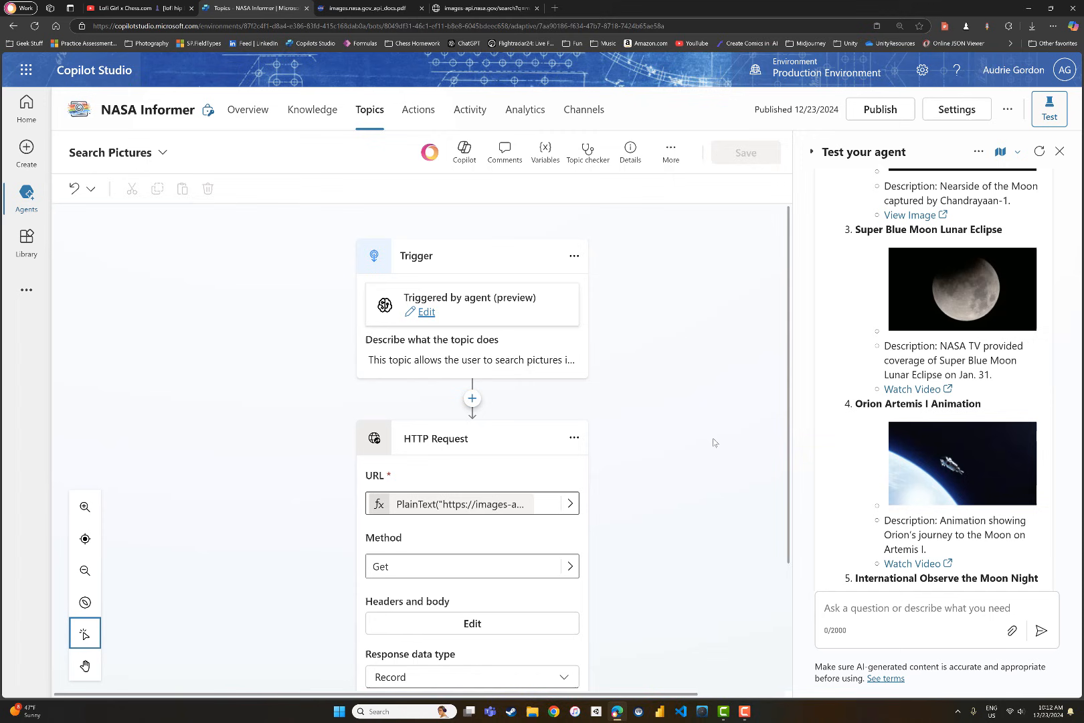
{"action": "scroll", "scroll_direction": "down", "scroll_amount": 3}
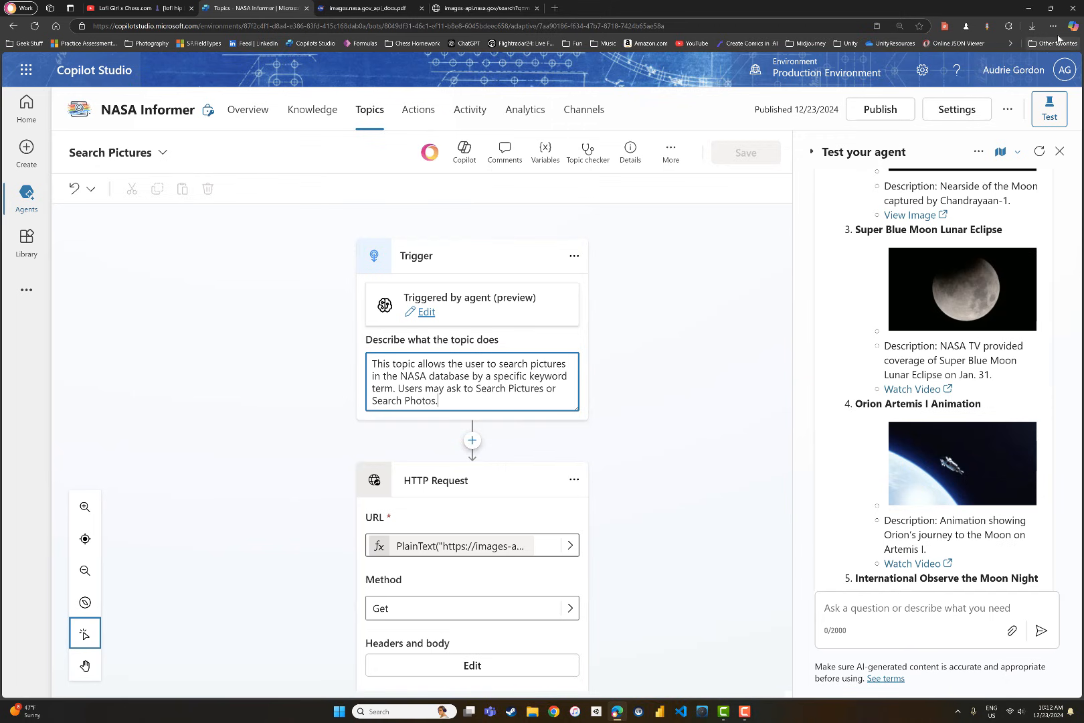
Raise the Edge page zoom to 175% and scroll to the HTTP Request URL formula.
{"action": "left_click", "coordinate": [1052, 26]}
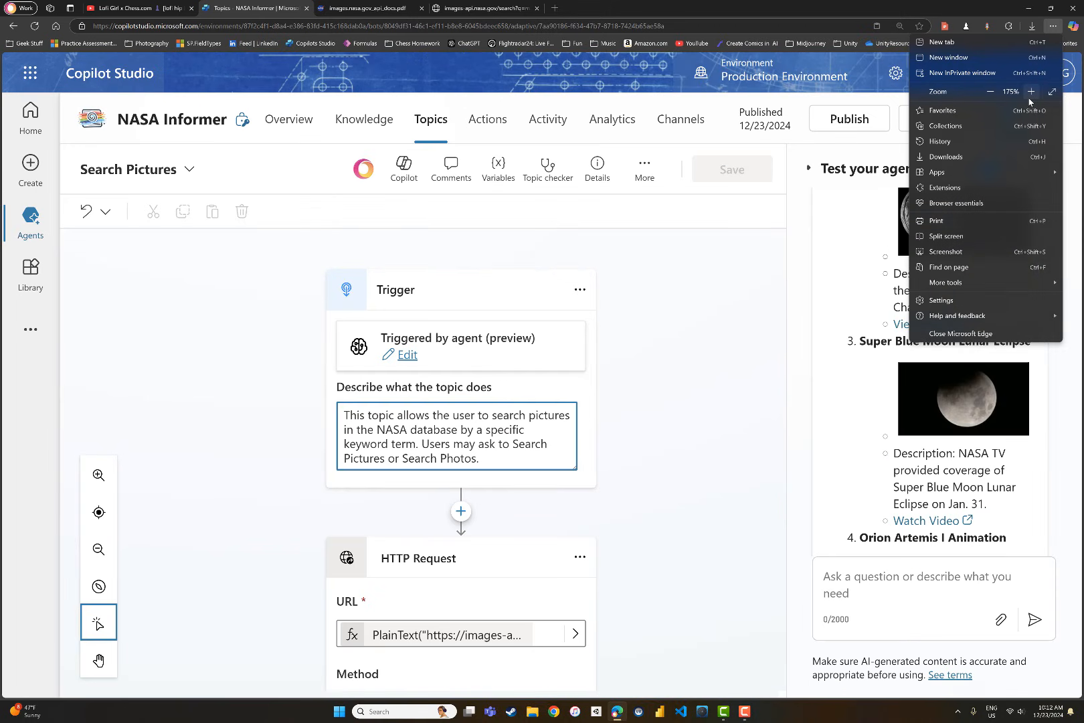
{"action": "left_click", "coordinate": [1029, 92]}
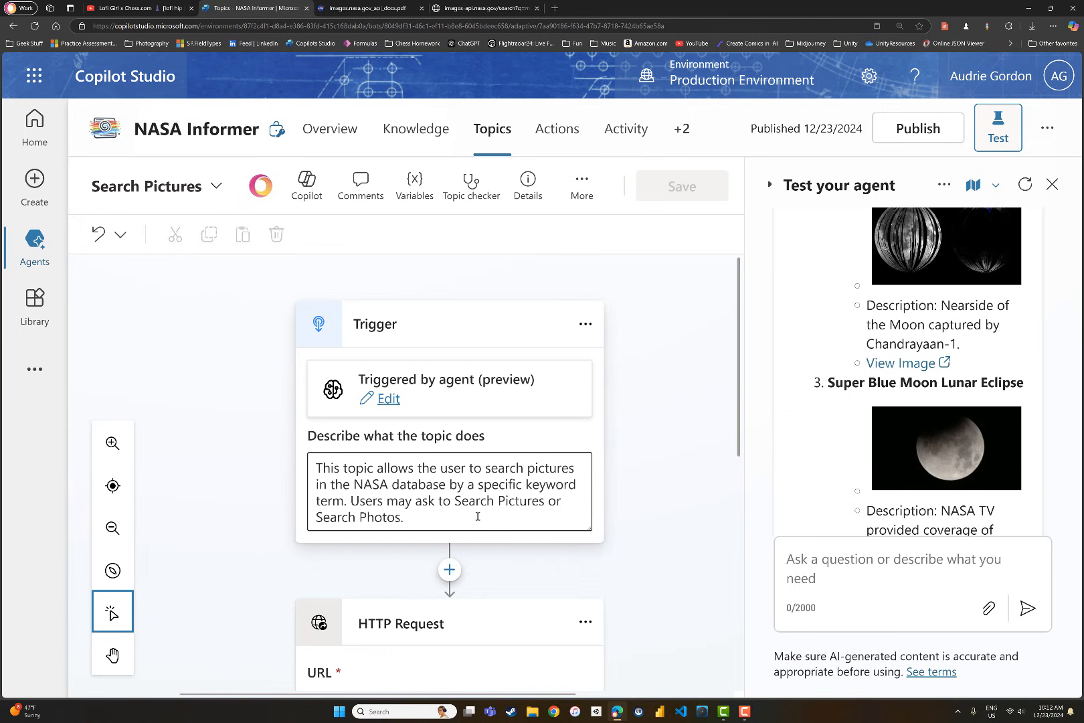
{"action": "scroll", "scroll_direction": "down", "scroll_amount": 3}
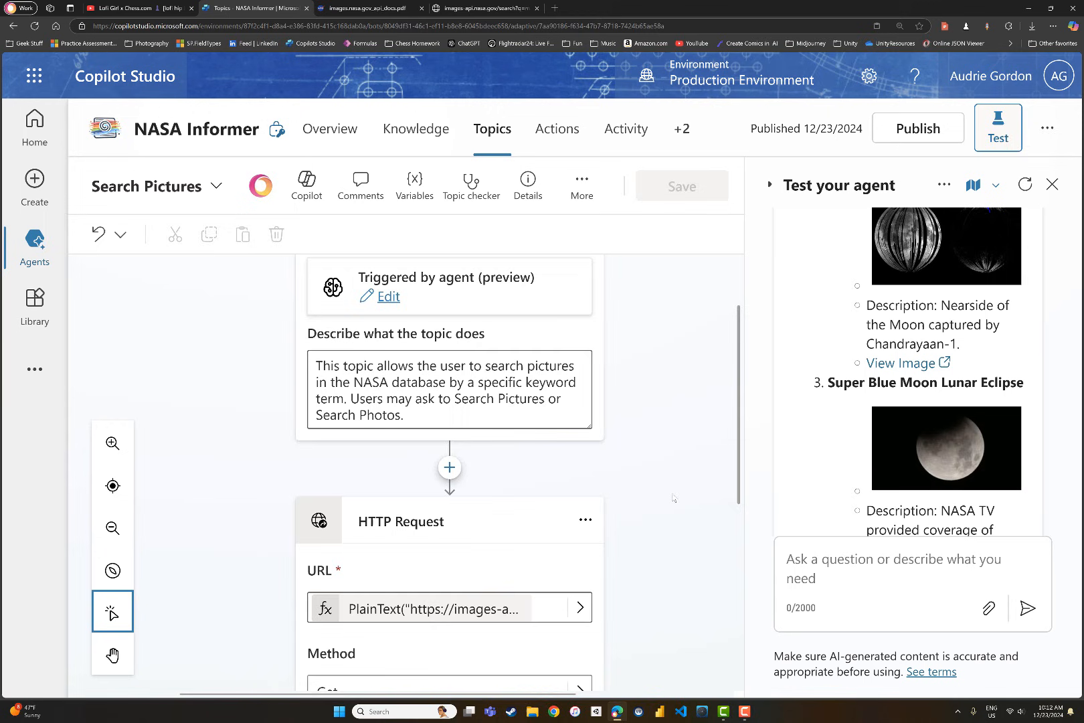
{"action": "scroll", "scroll_direction": "down", "scroll_amount": 3}
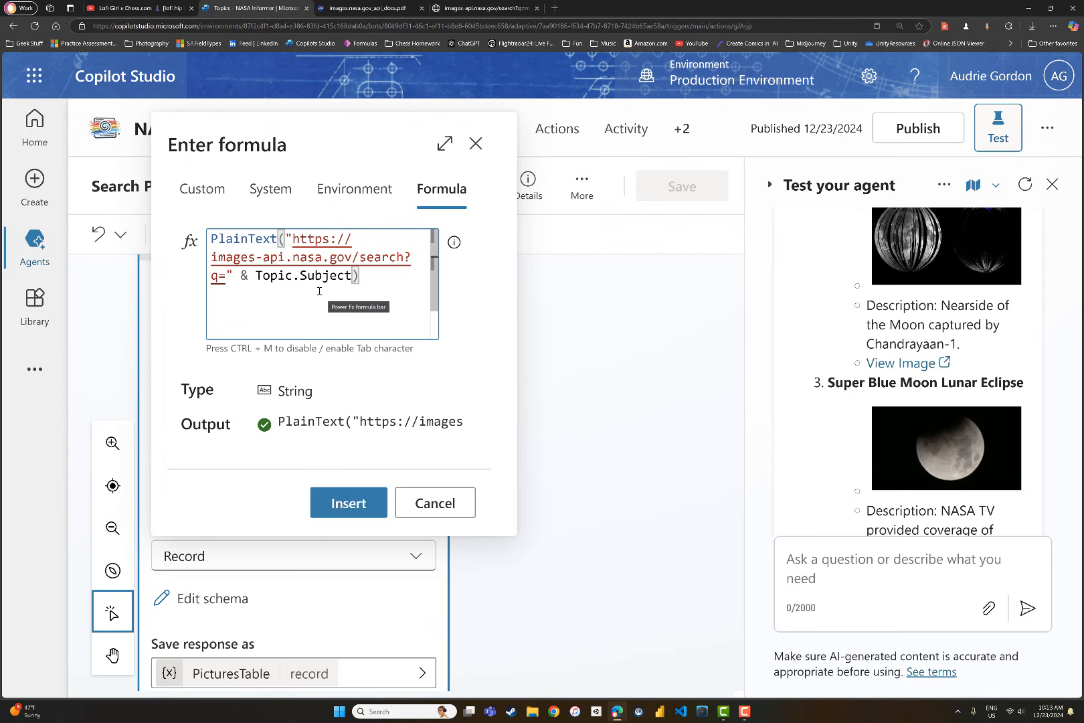
Cancel out of the Topic.Subject URL formula and bring up the Search Pictures topic details.
{"action": "left_click", "coordinate": [348, 503]}
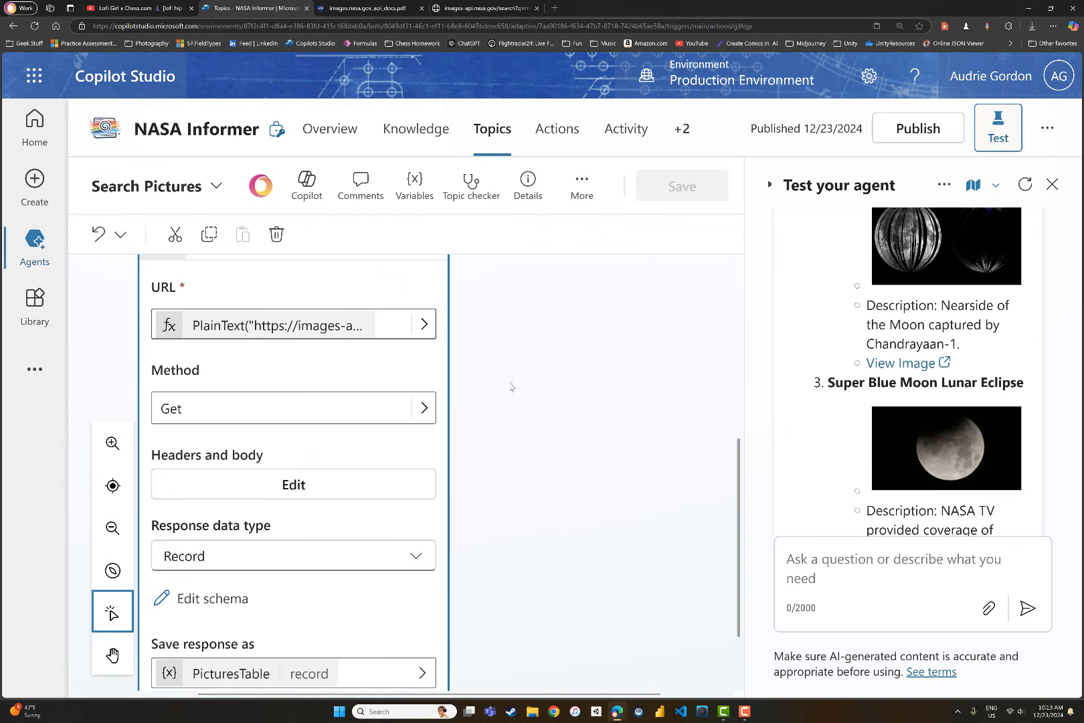
{"action": "left_click", "coordinate": [527, 185]}
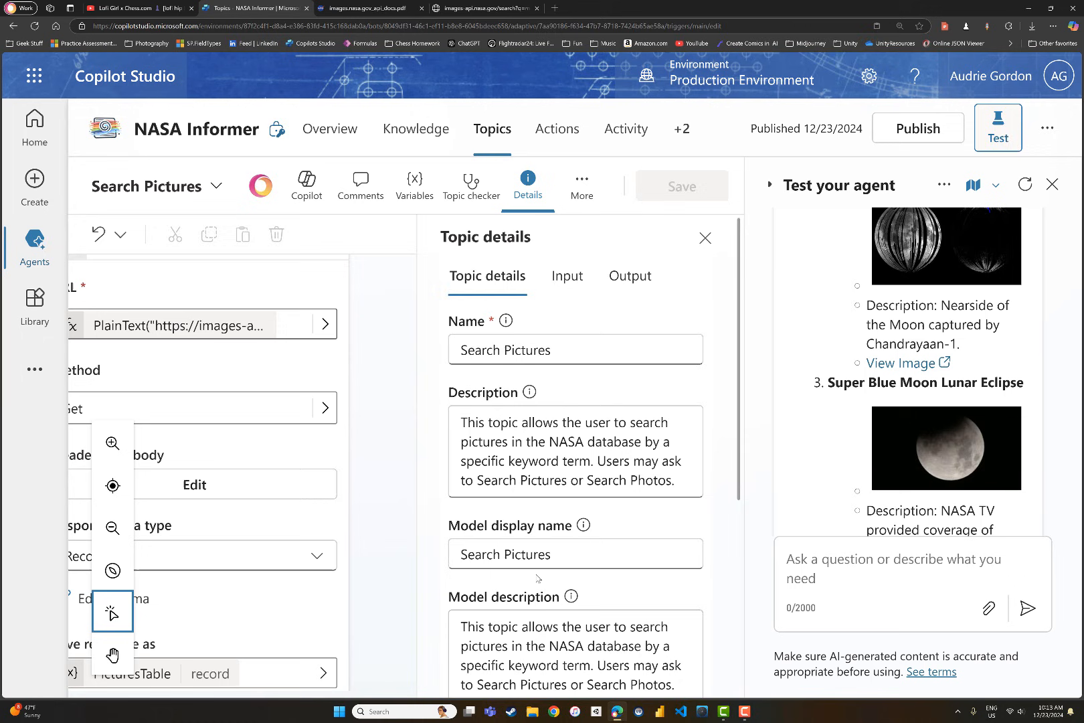
{"action": "mouse_move", "coordinate": [551, 515]}
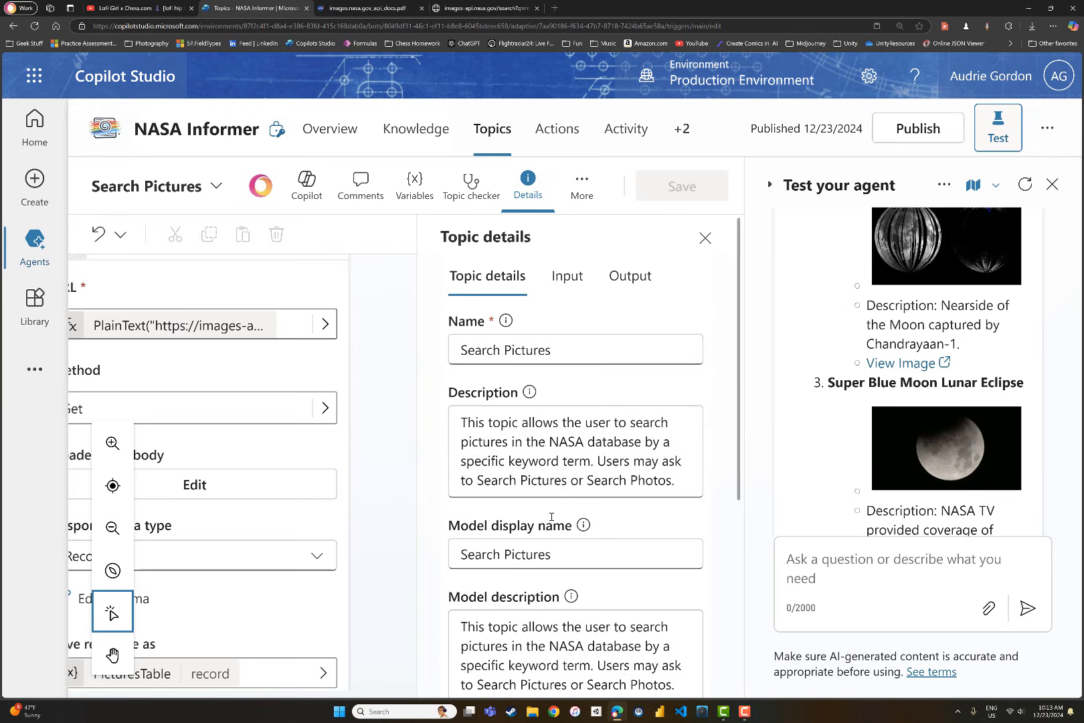
Review the Subject input variable: a String filled dynamically, described as keyword terms to search.
{"action": "left_click", "coordinate": [566, 276]}
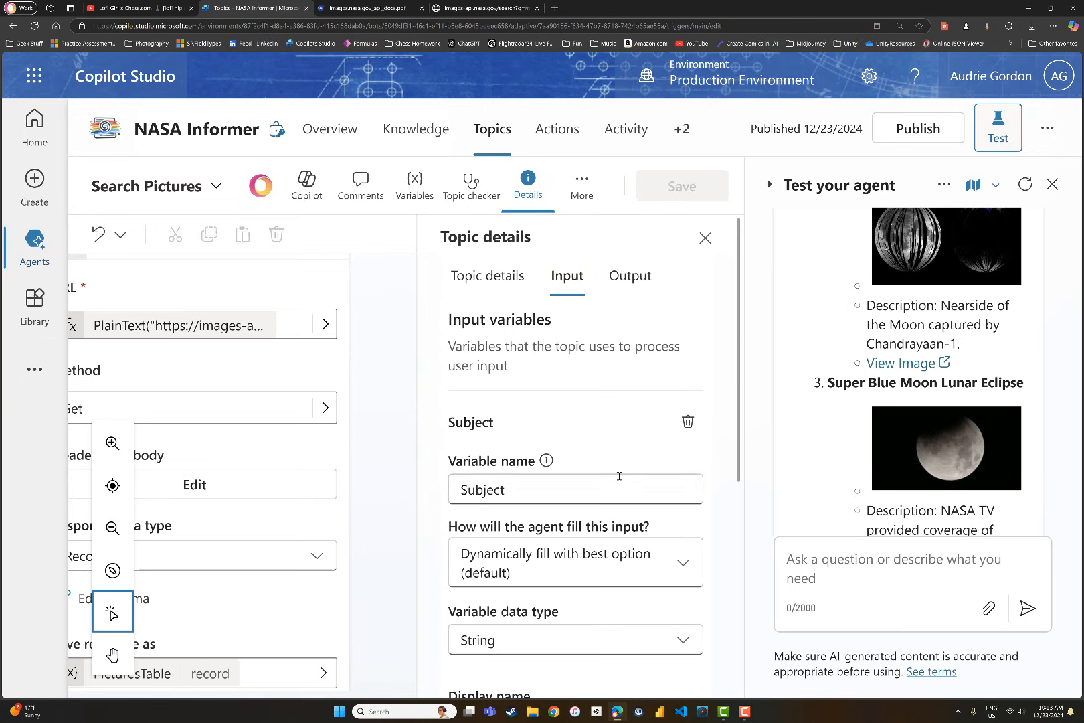
{"action": "scroll", "scroll_direction": "down", "scroll_amount": 3}
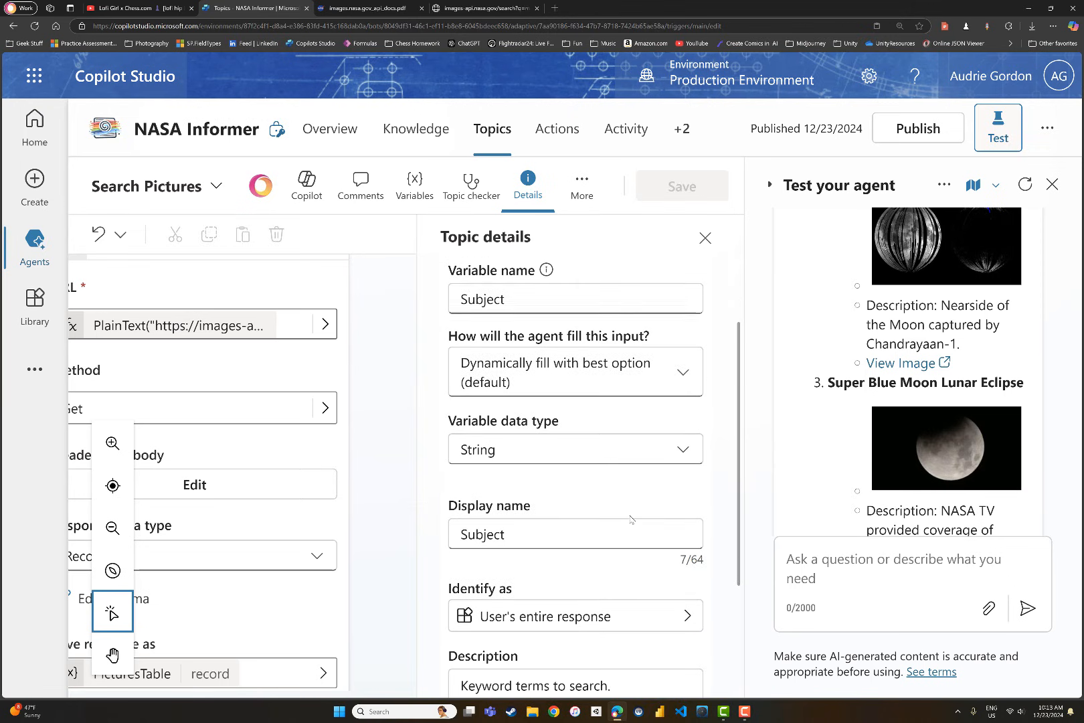
{"action": "scroll", "scroll_direction": "down", "scroll_amount": 3}
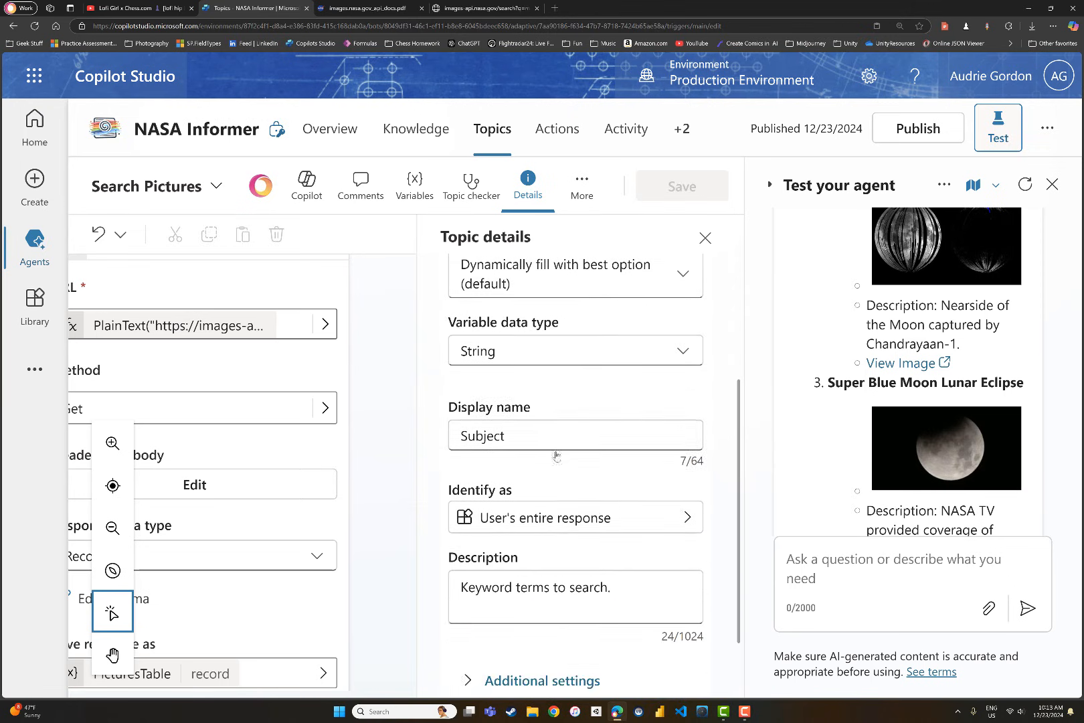
{"action": "scroll", "scroll_direction": "down", "scroll_amount": 3}
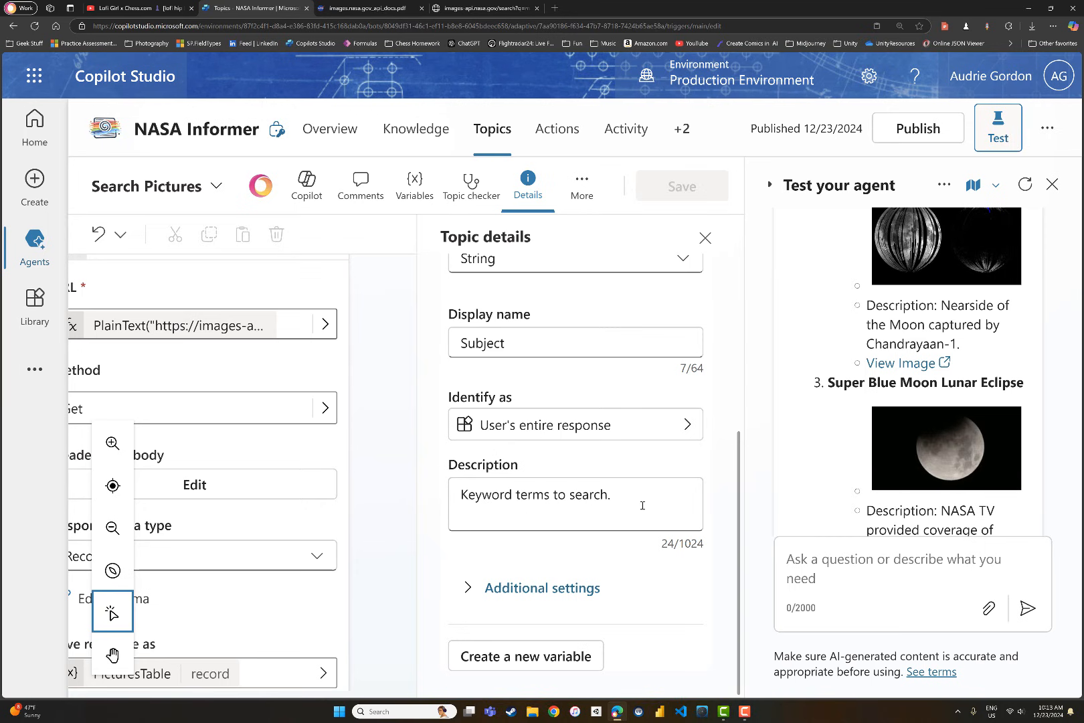
{"action": "left_click", "coordinate": [567, 276]}
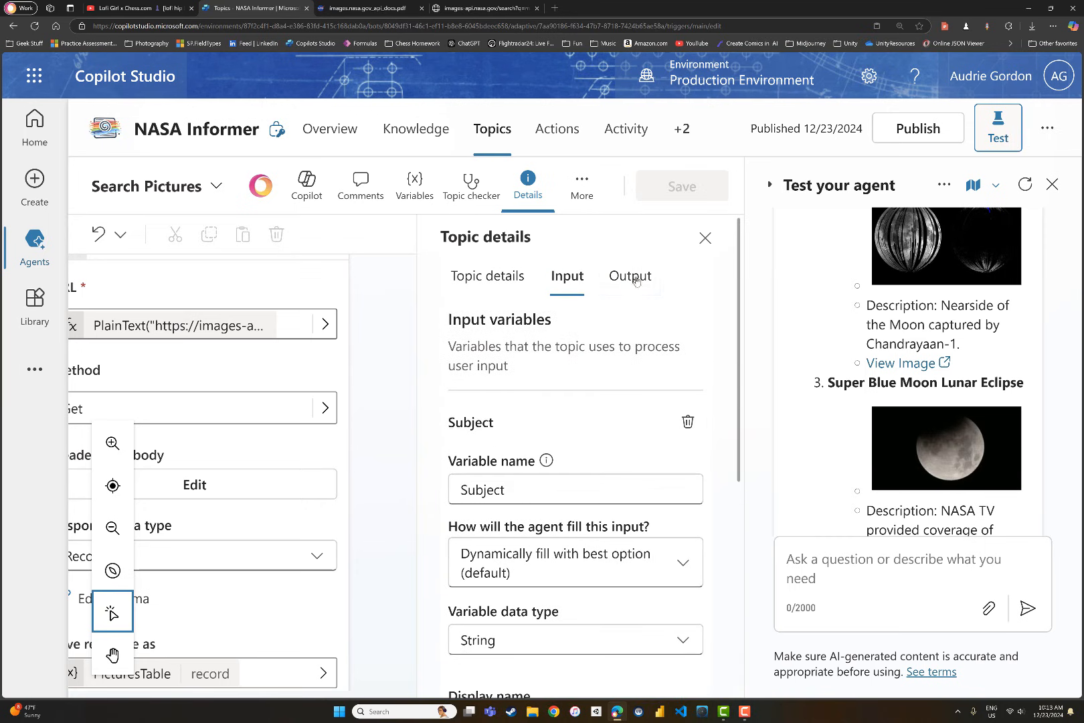
Review the PicturesTable record output variable and close the topic details.
{"action": "left_click", "coordinate": [630, 276]}
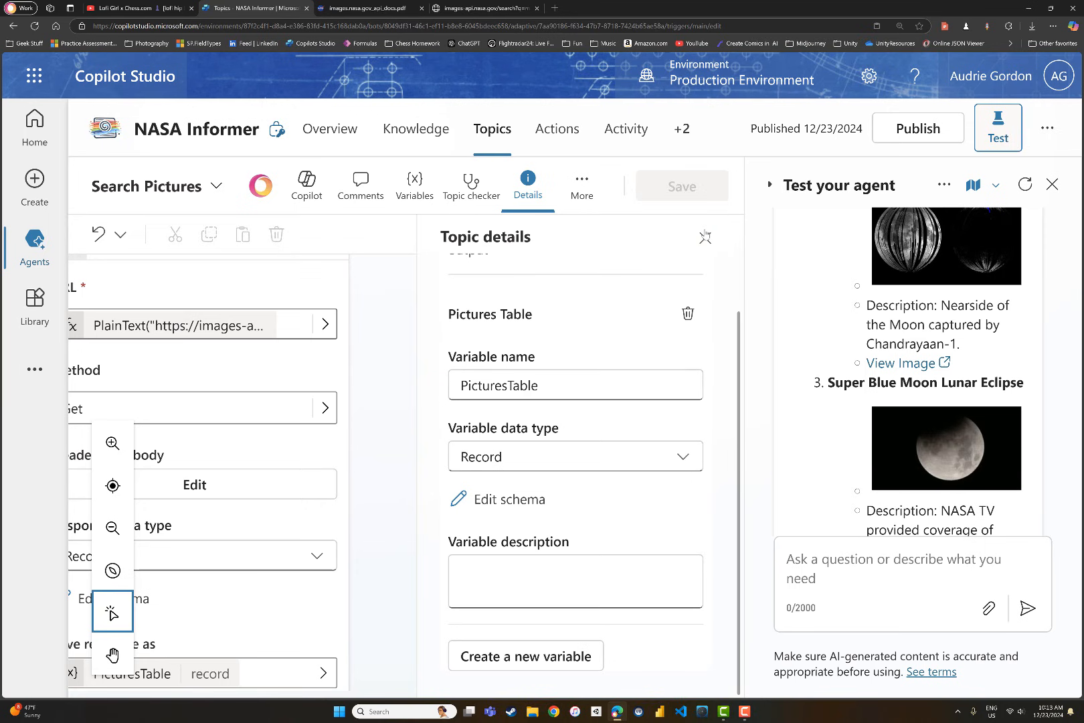
{"action": "left_click", "coordinate": [704, 237]}
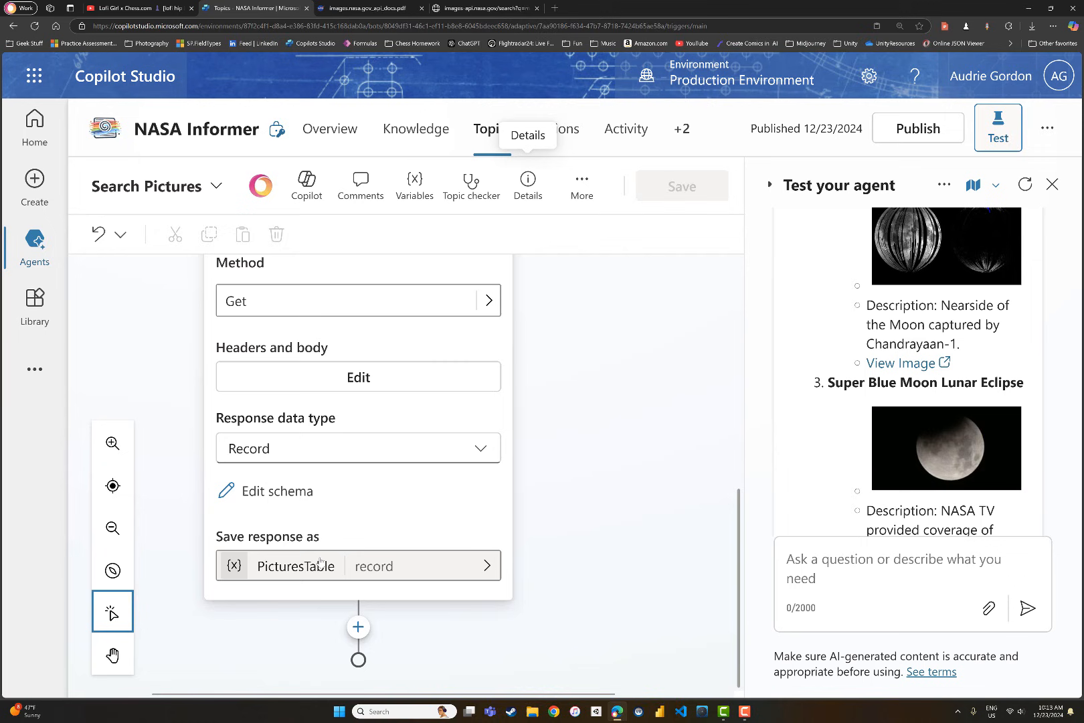
{"action": "mouse_move", "coordinate": [260, 571]}
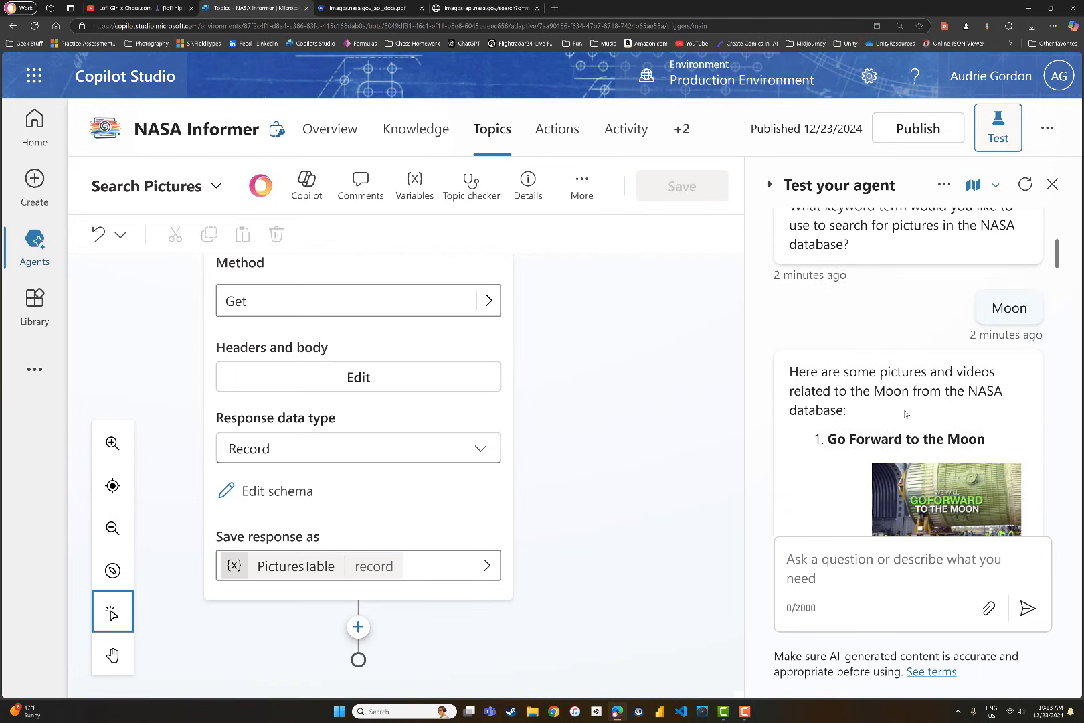
{"action": "scroll", "scroll_direction": "down", "scroll_amount": 3}
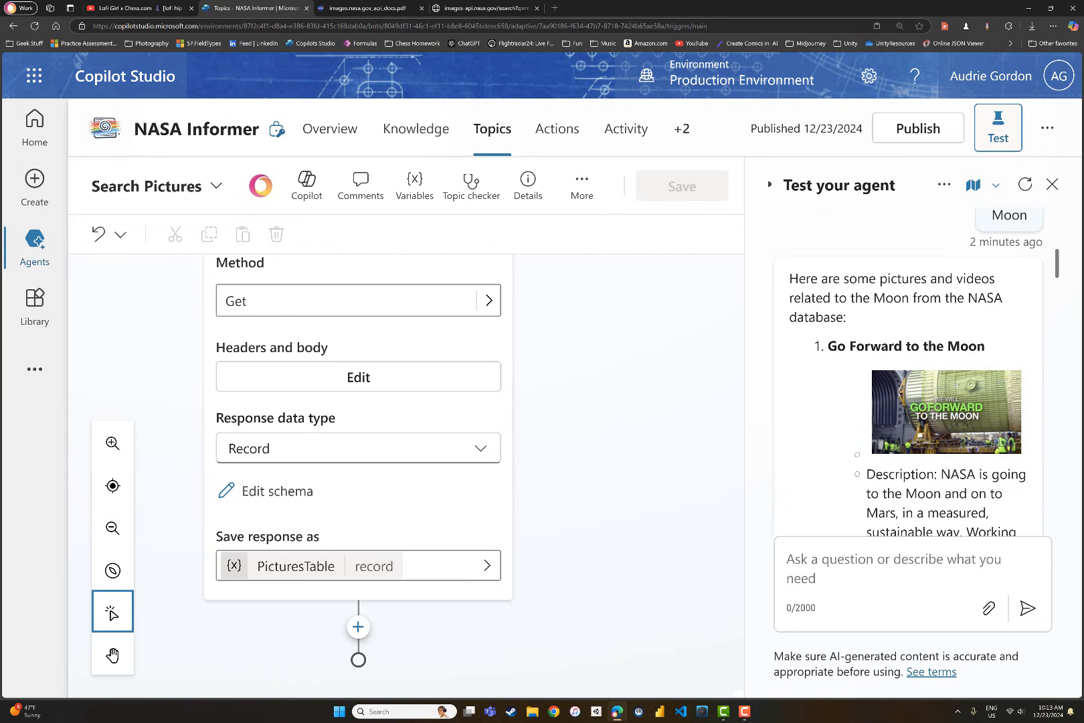
{"action": "scroll", "scroll_direction": "down", "scroll_amount": 3}
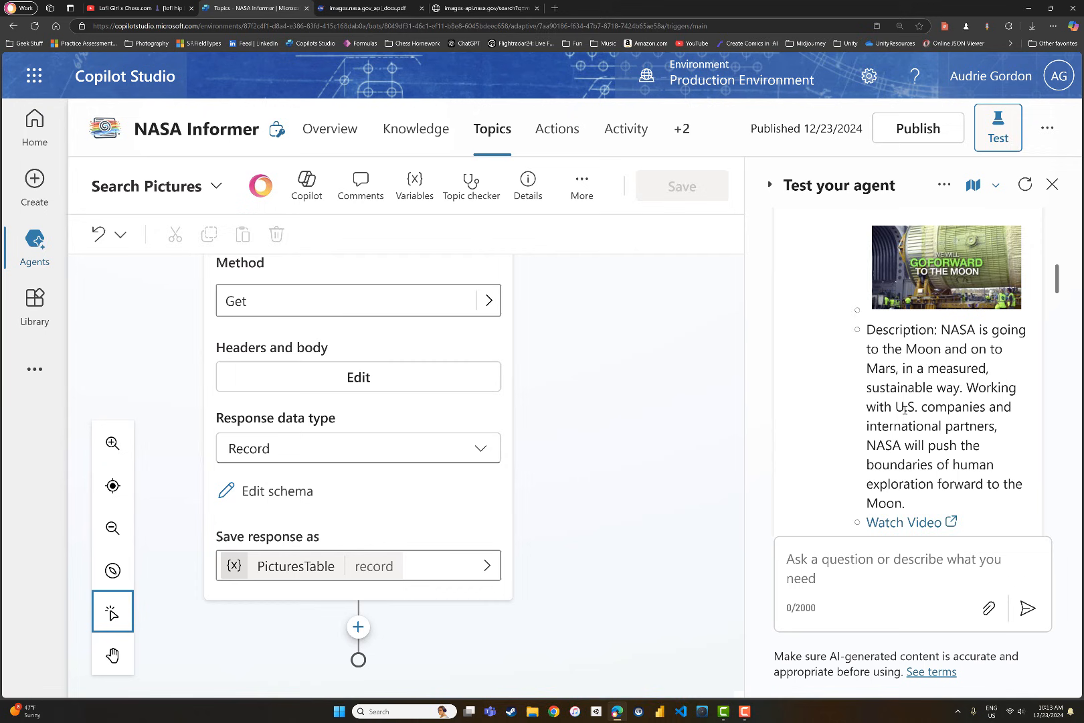
{"action": "scroll", "scroll_direction": "down", "scroll_amount": 3}
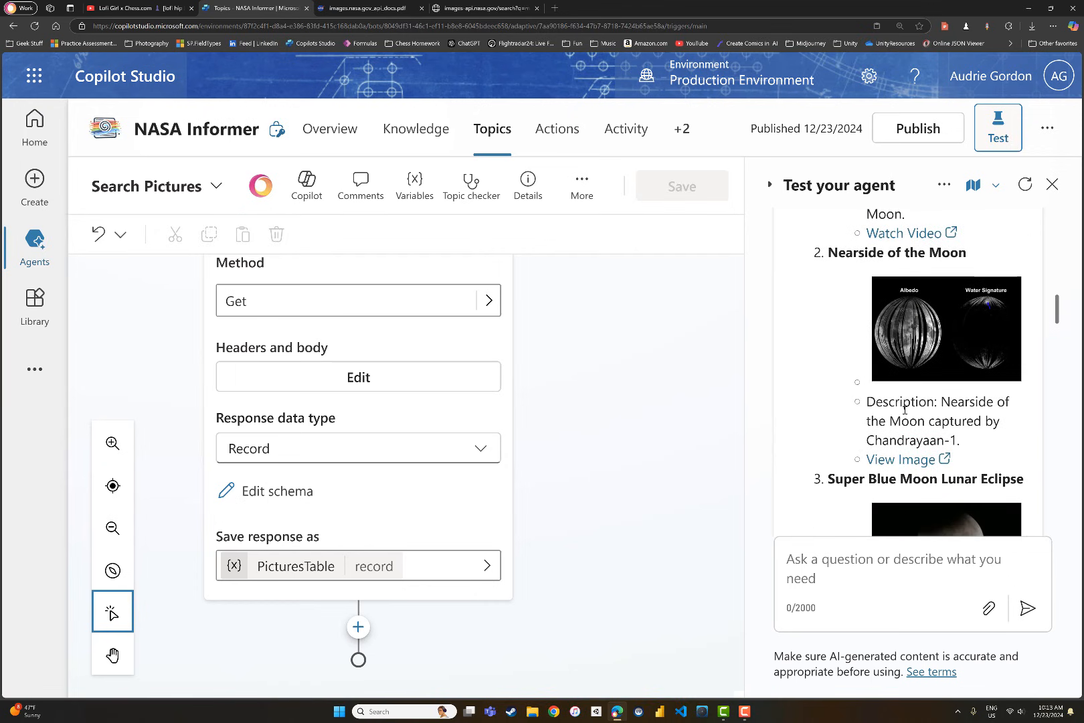
{"action": "scroll", "scroll_direction": "down", "scroll_amount": 3}
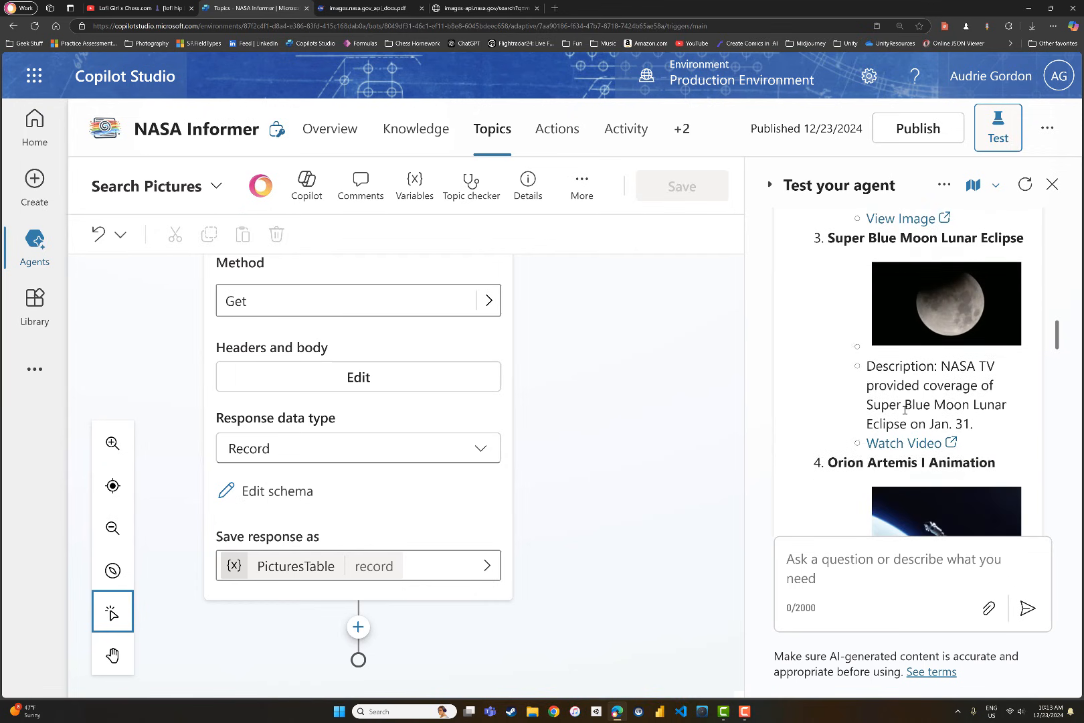
{"action": "scroll", "scroll_direction": "down", "scroll_amount": 3}
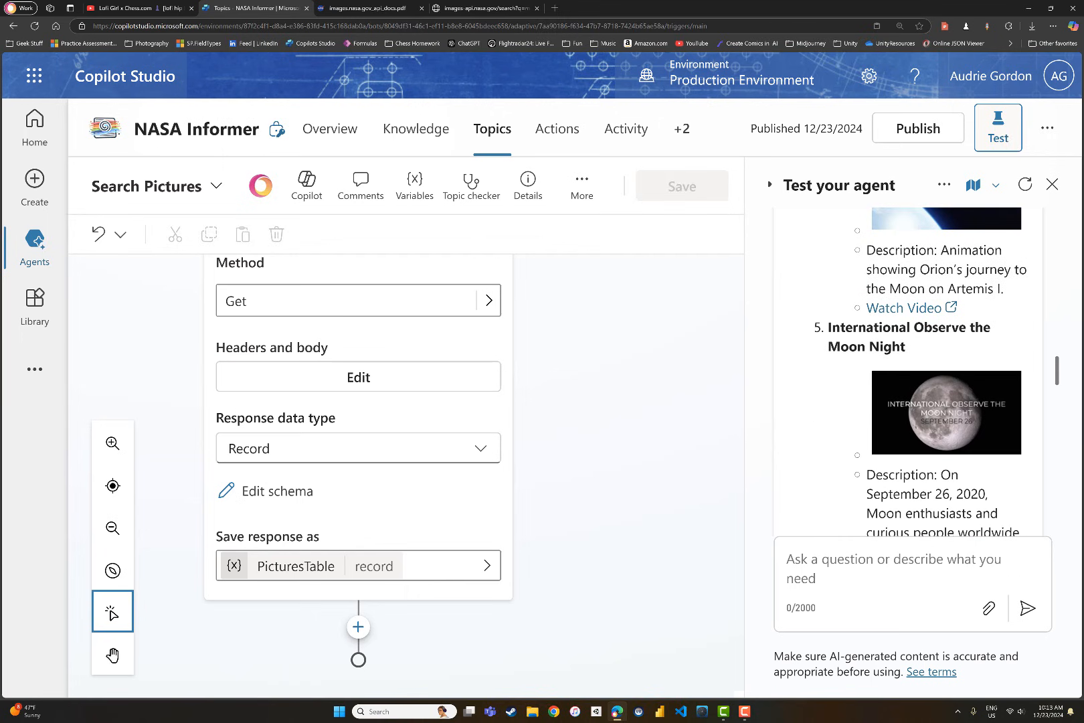
{"action": "scroll", "scroll_direction": "down", "scroll_amount": 3}
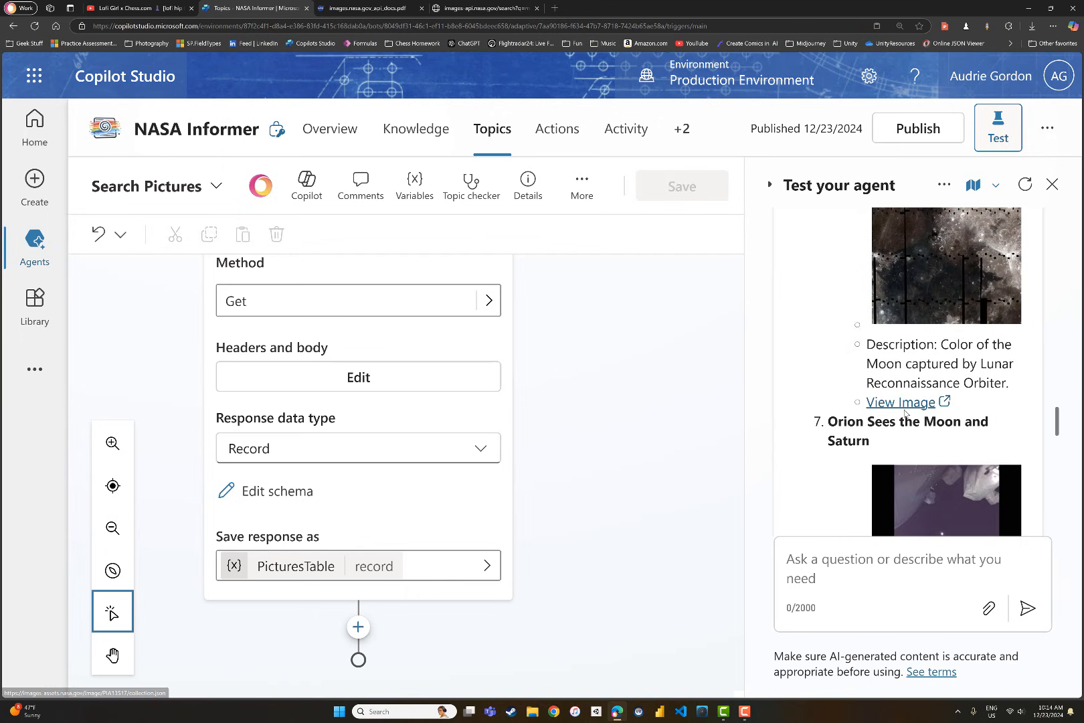
{"action": "scroll", "scroll_direction": "down", "scroll_amount": 3}
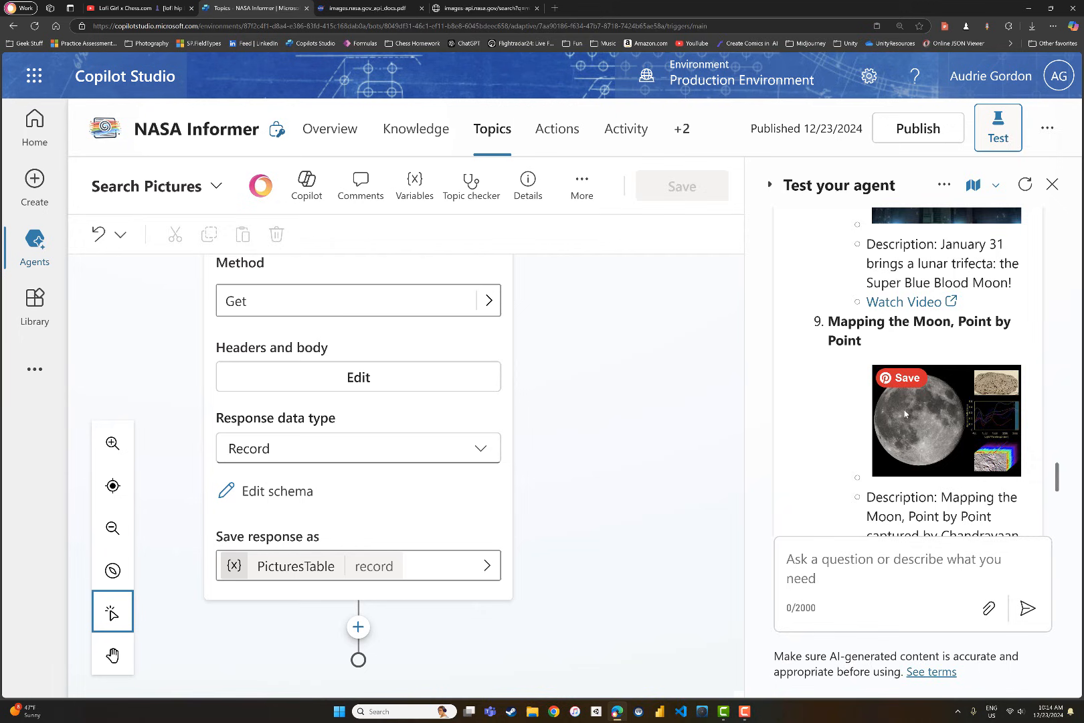
{"action": "scroll", "scroll_direction": "down", "scroll_amount": 3}
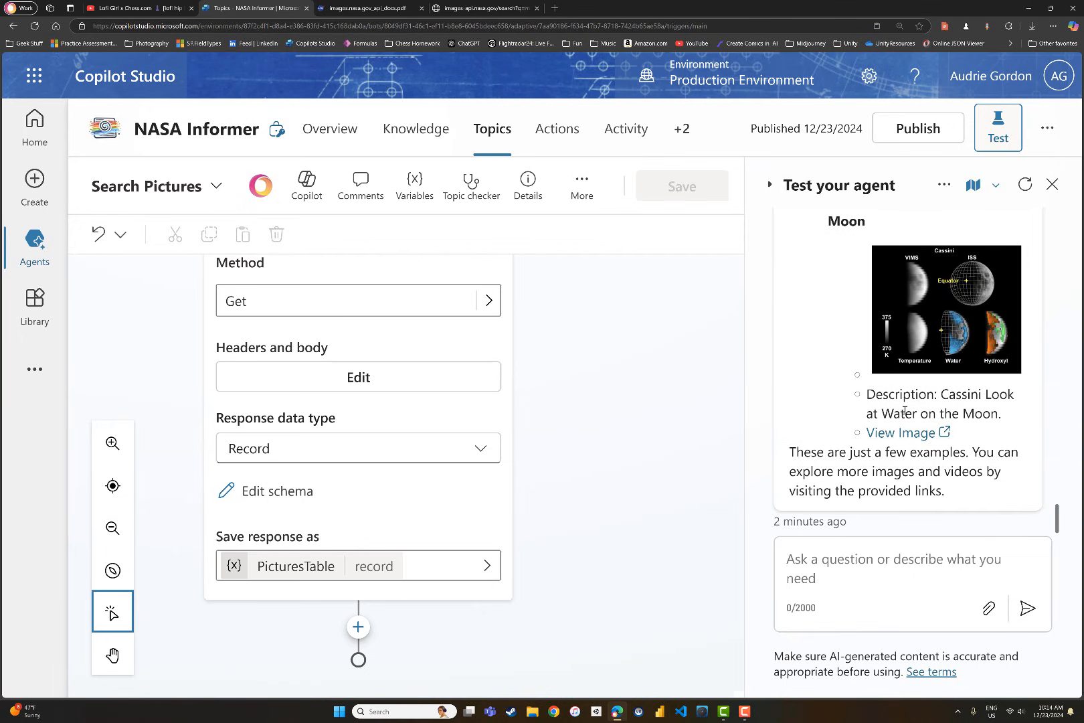
{"action": "scroll", "scroll_direction": "down", "scroll_amount": 3}
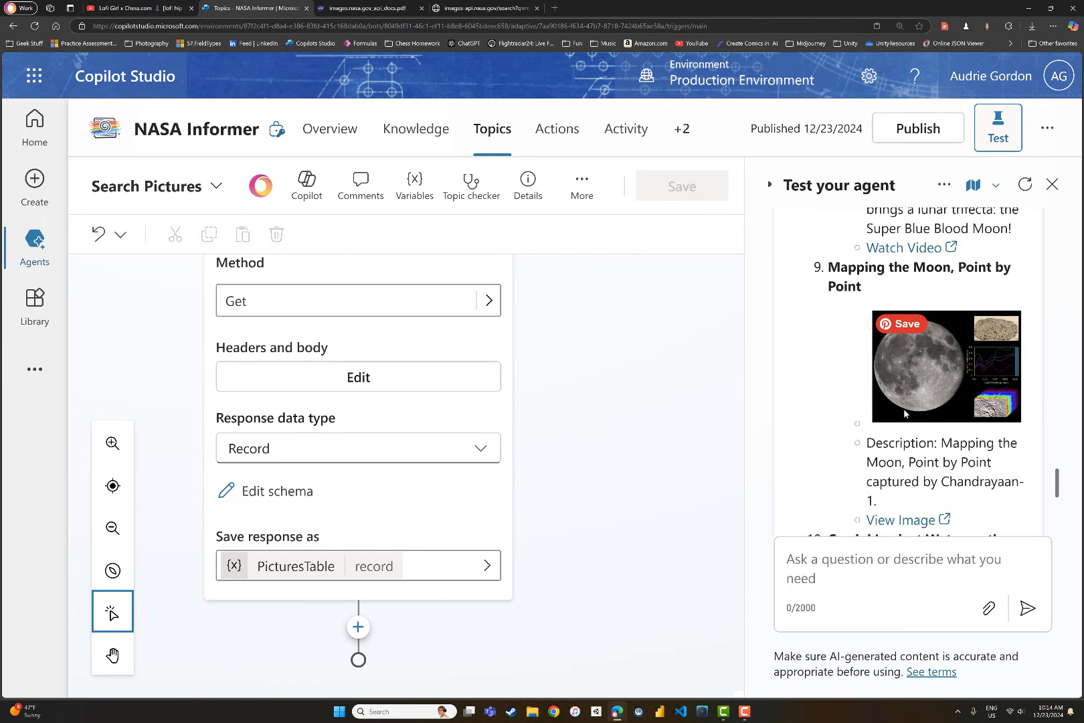